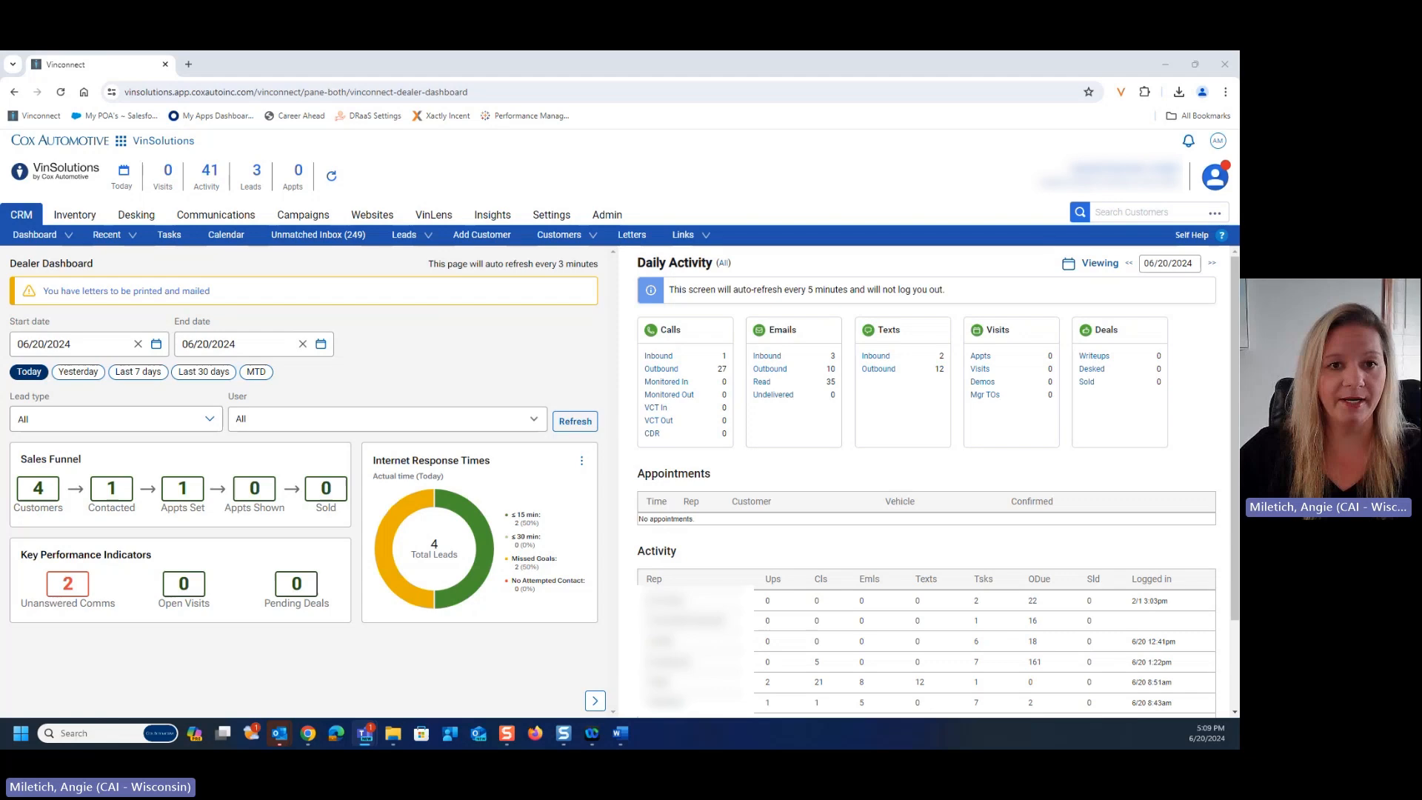
mouse_move(344, 446)
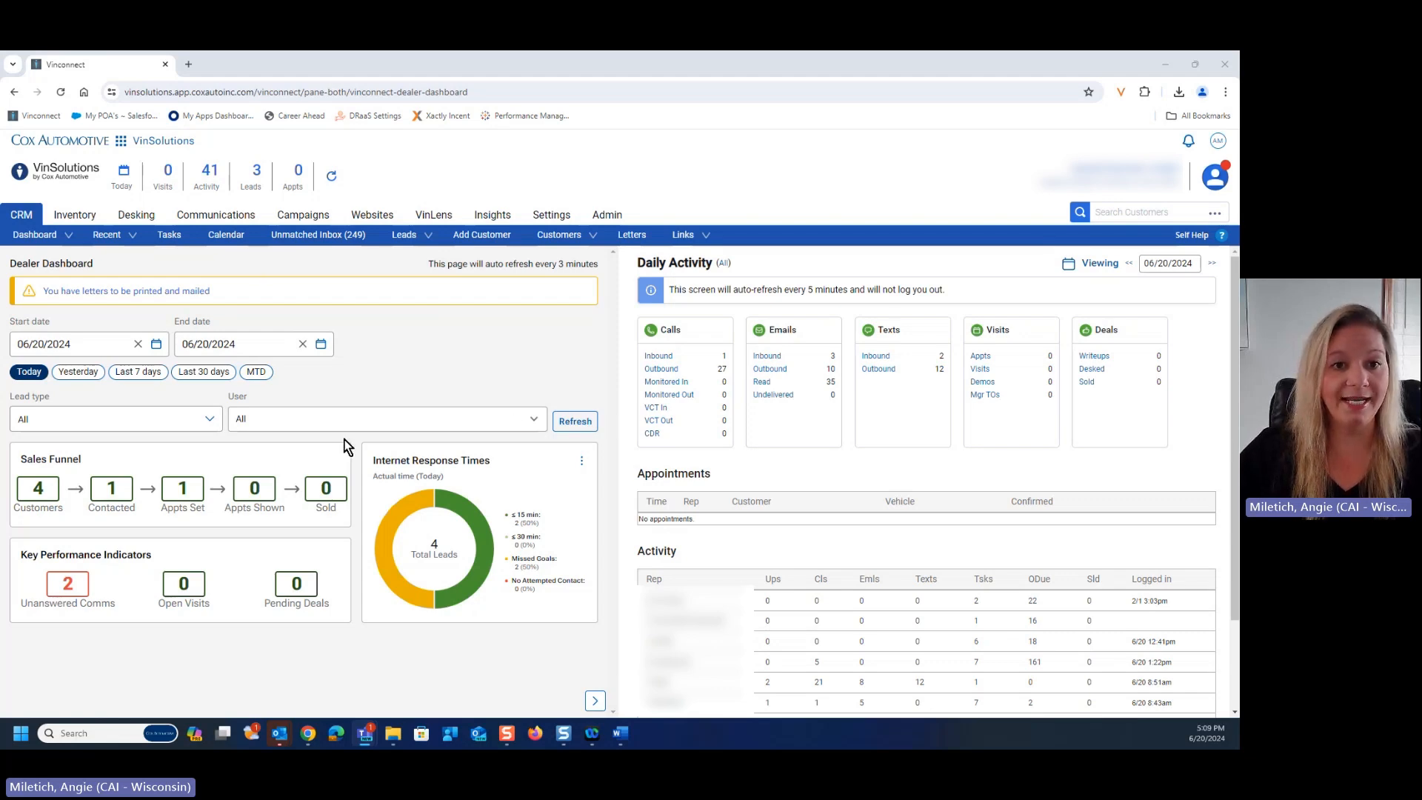
Go to Settings, open the Users menu and choose Profile Manager.
left_click(559, 234)
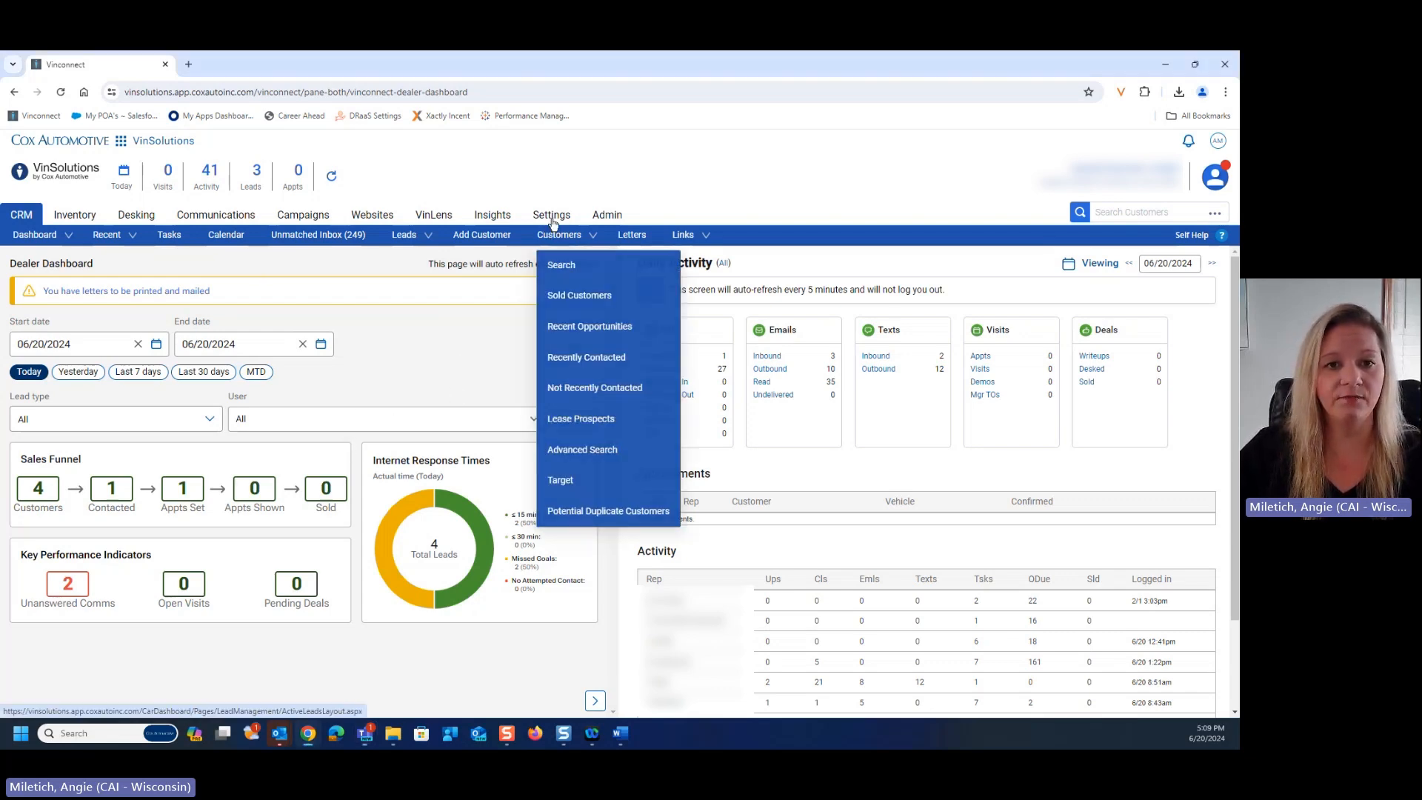
left_click(550, 214)
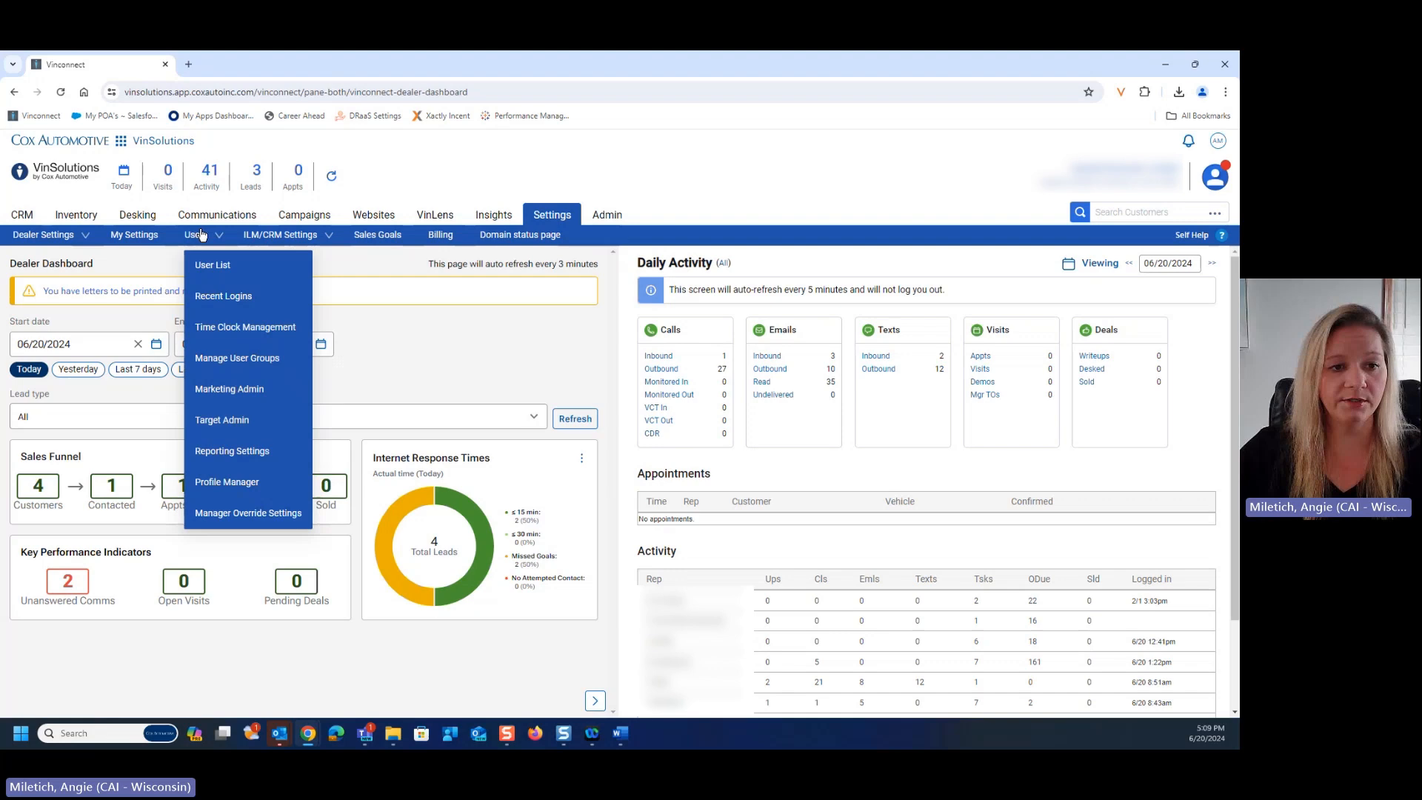
left_click(226, 478)
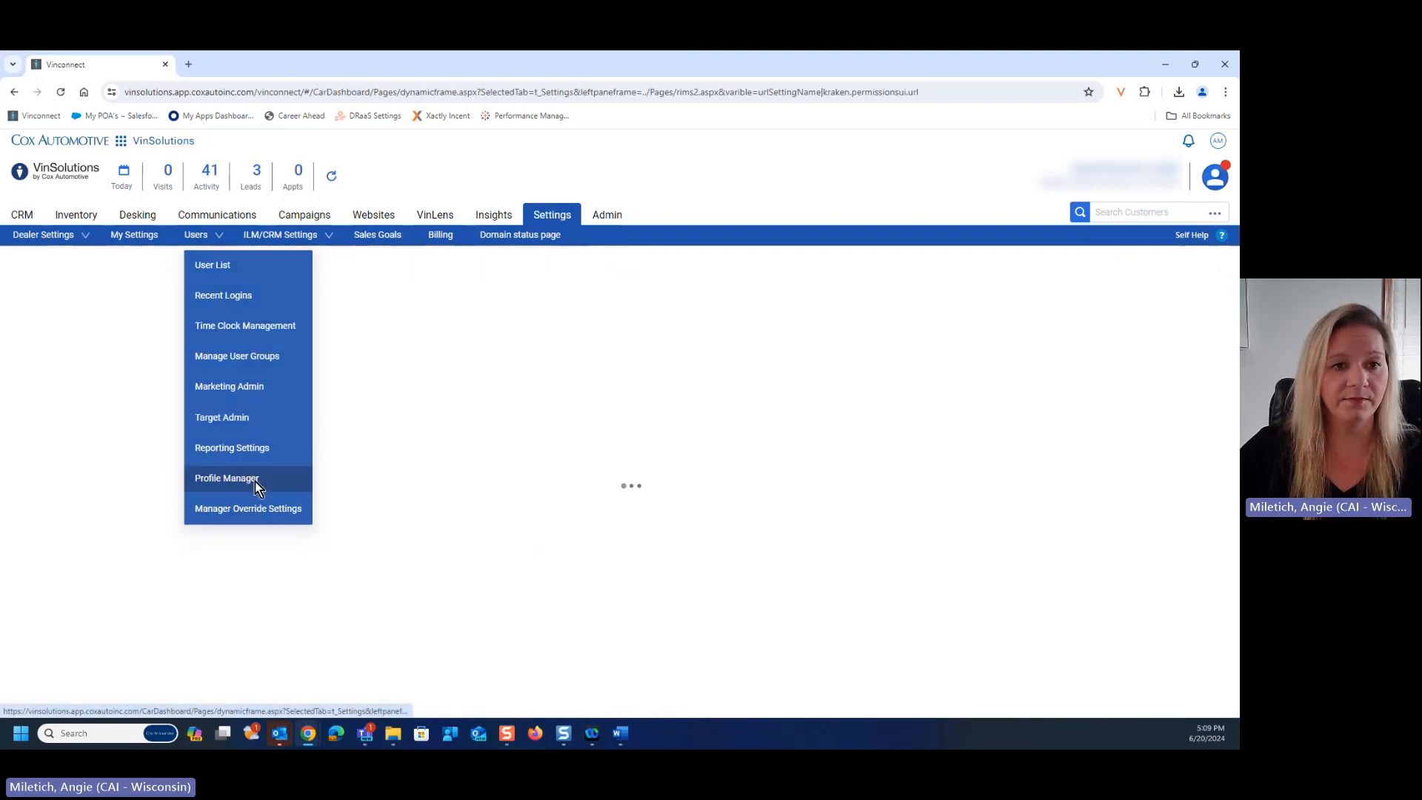
Load Profile Manager – CRM User showing the 11 users with their dealers and roles.
left_click(227, 478)
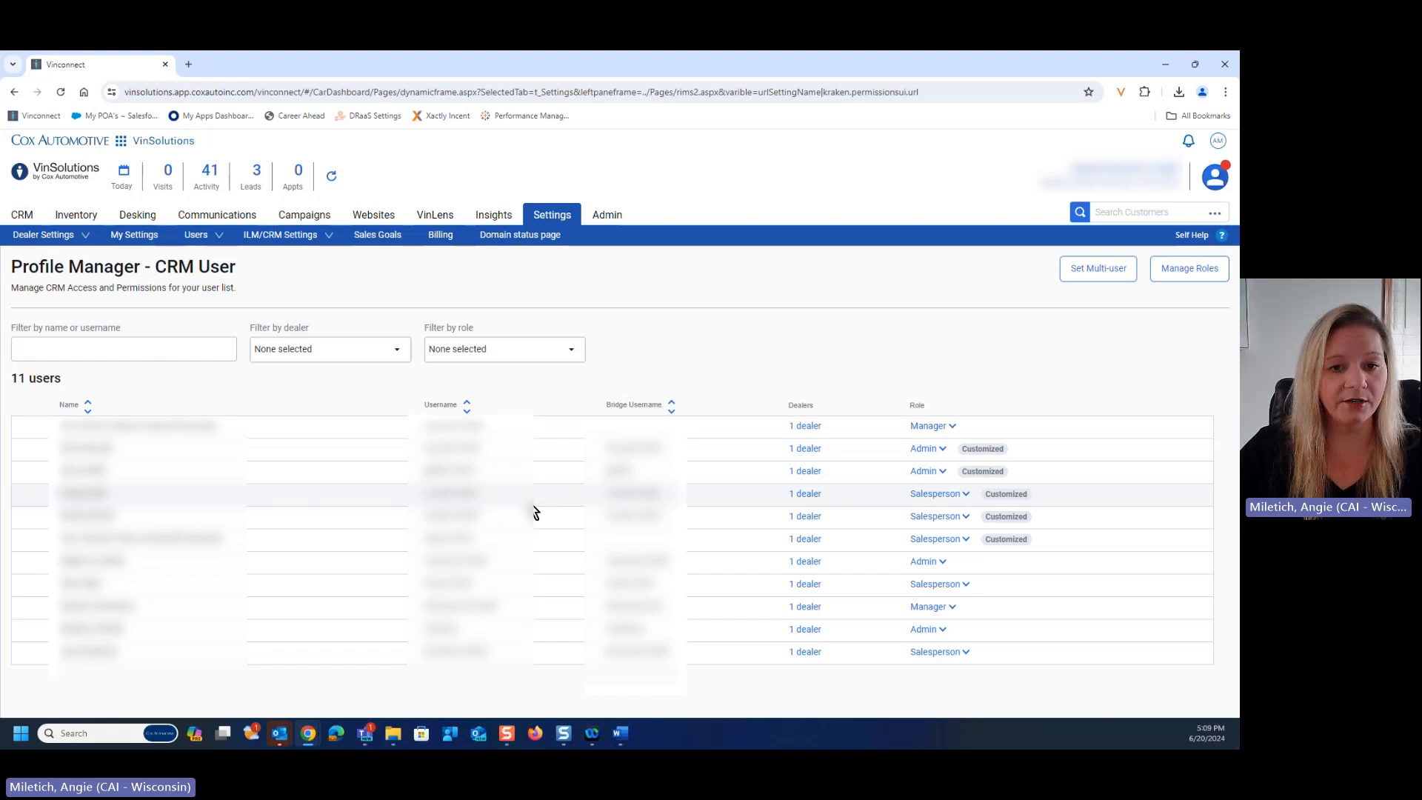
mouse_move(524, 504)
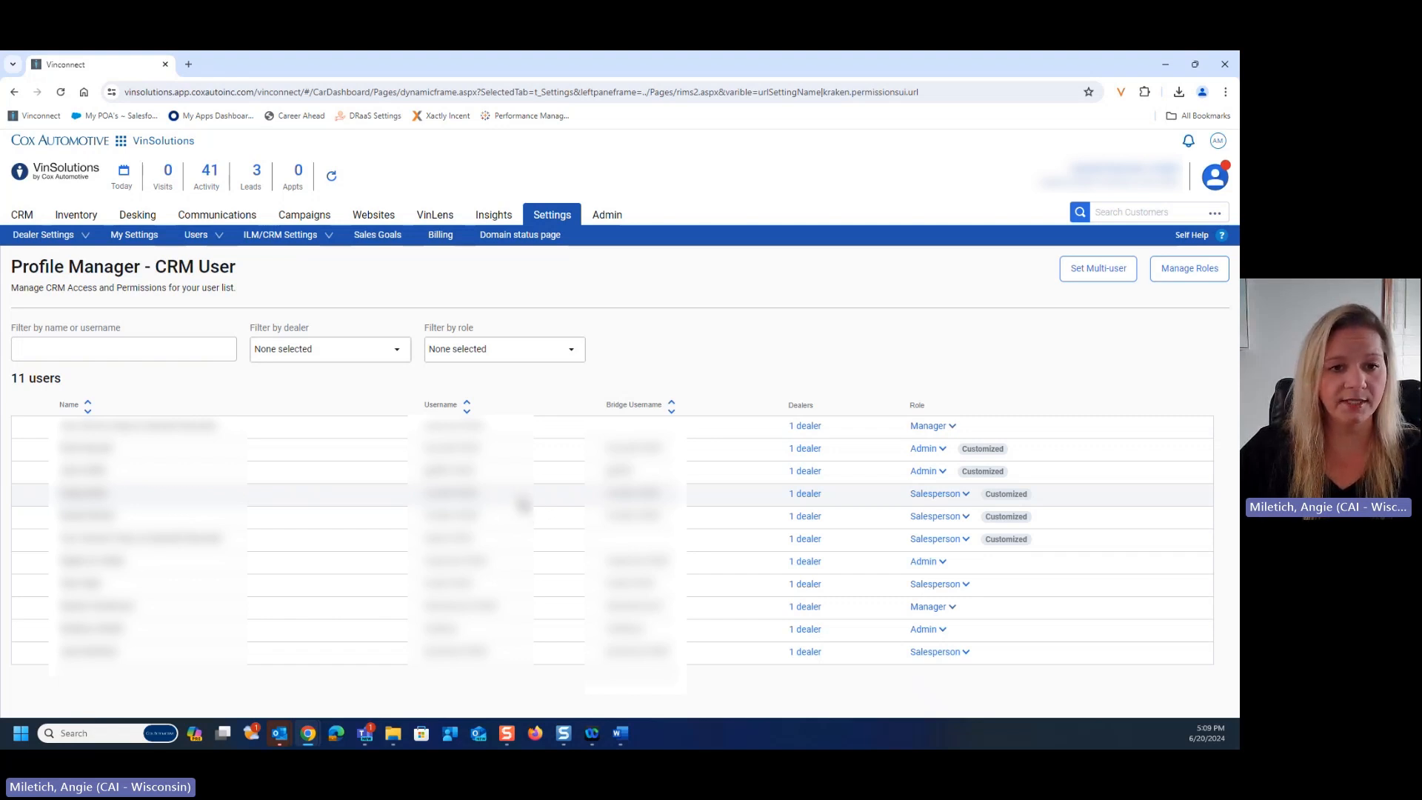
mouse_move(921, 391)
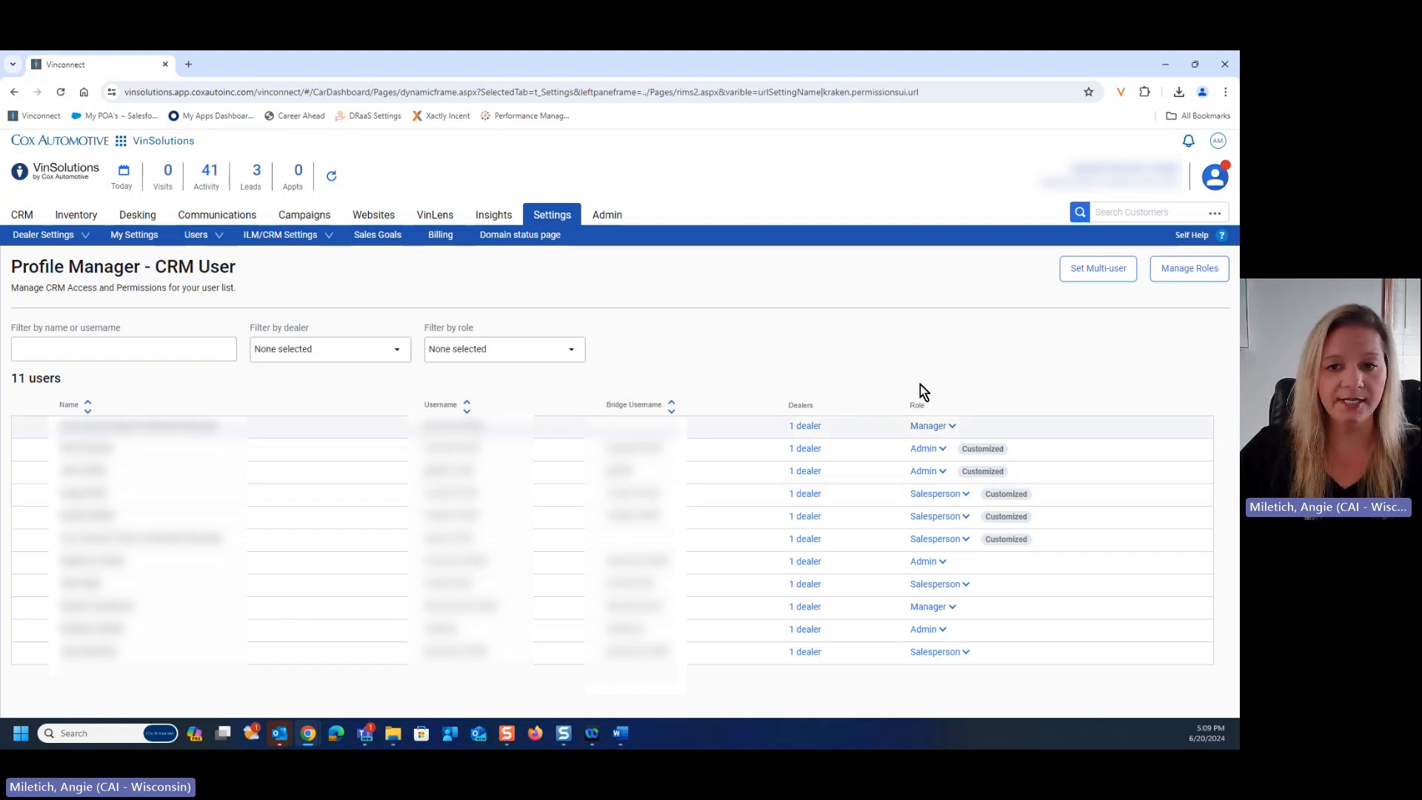
mouse_move(943, 584)
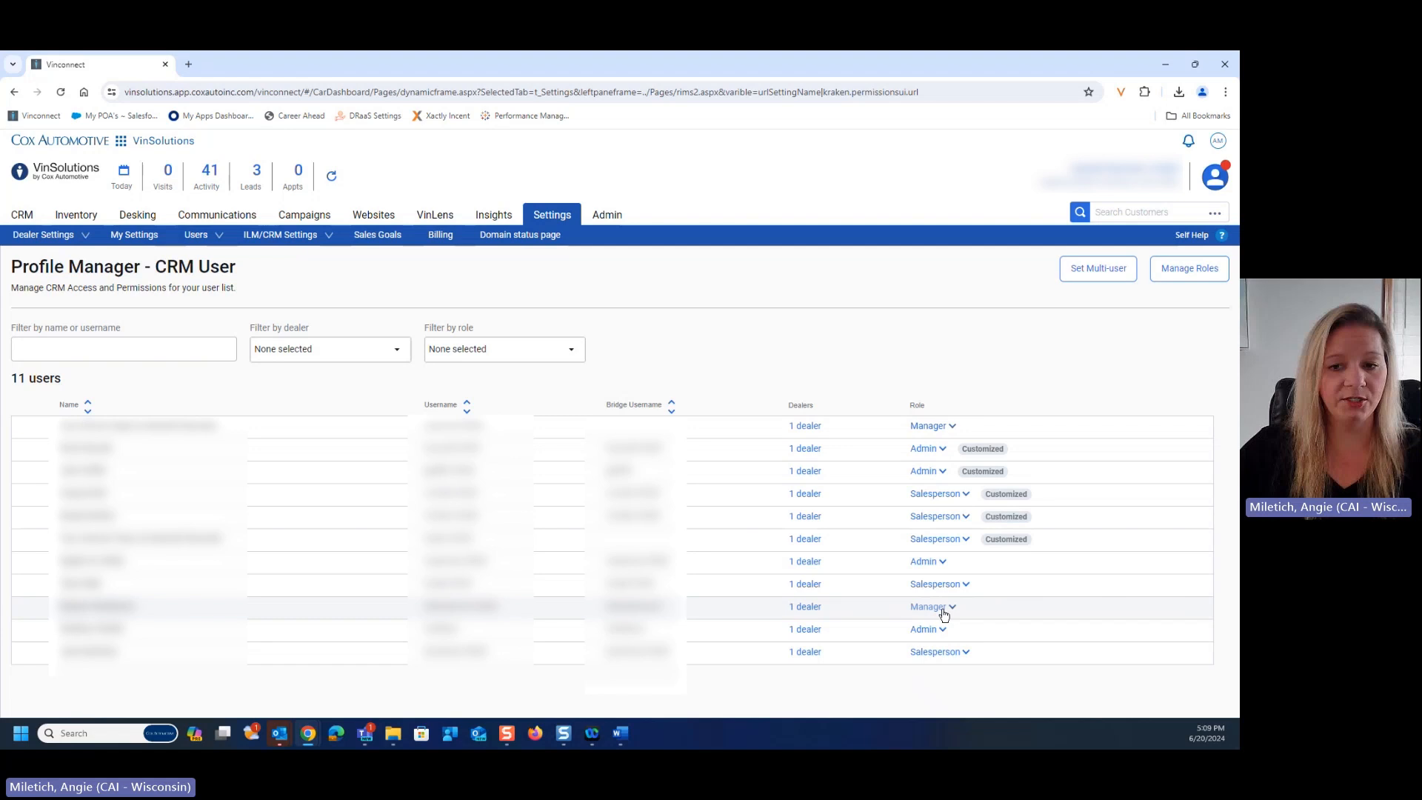
mouse_move(943, 634)
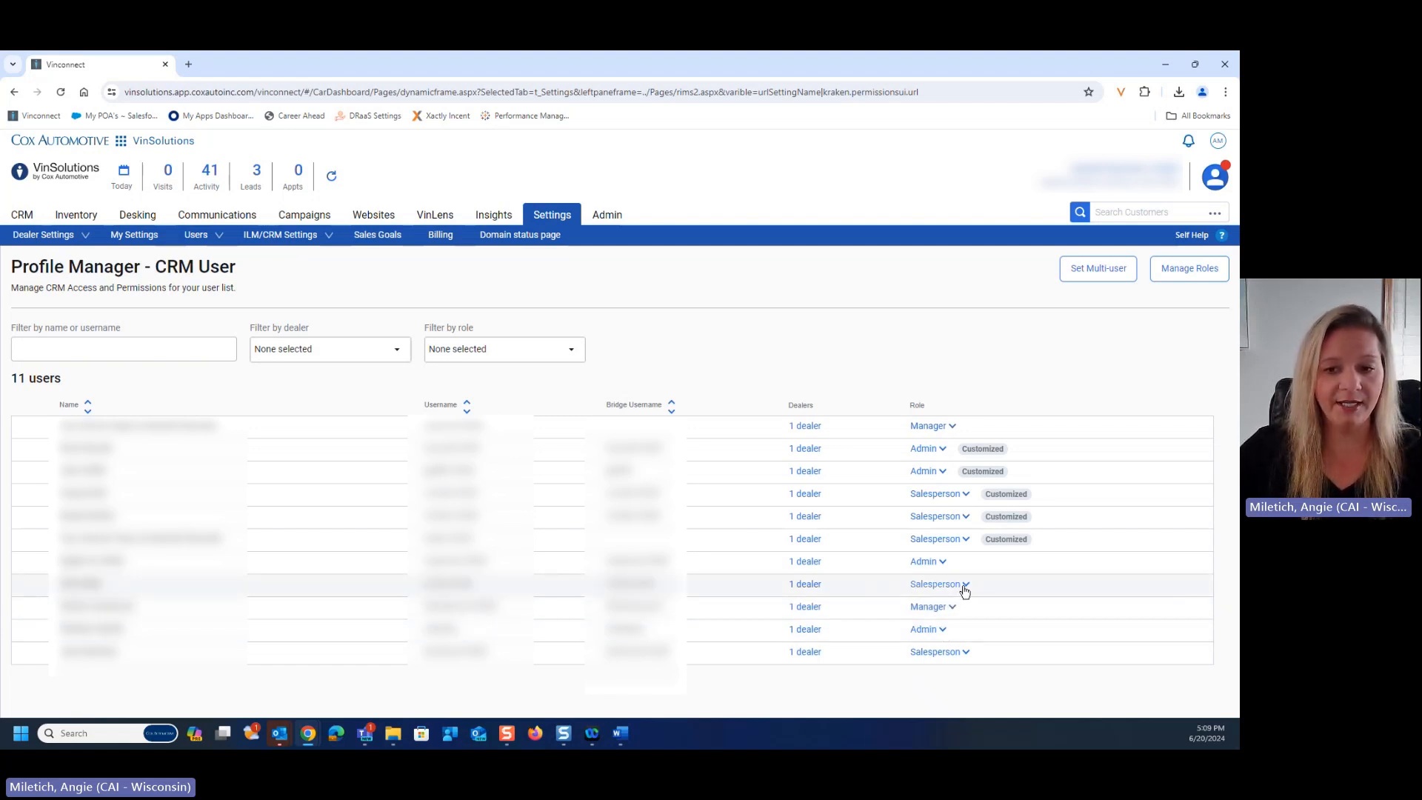
Choose Customize from the uncustomized salesperson's Role dropdown to edit individual permissions.
left_click(940, 583)
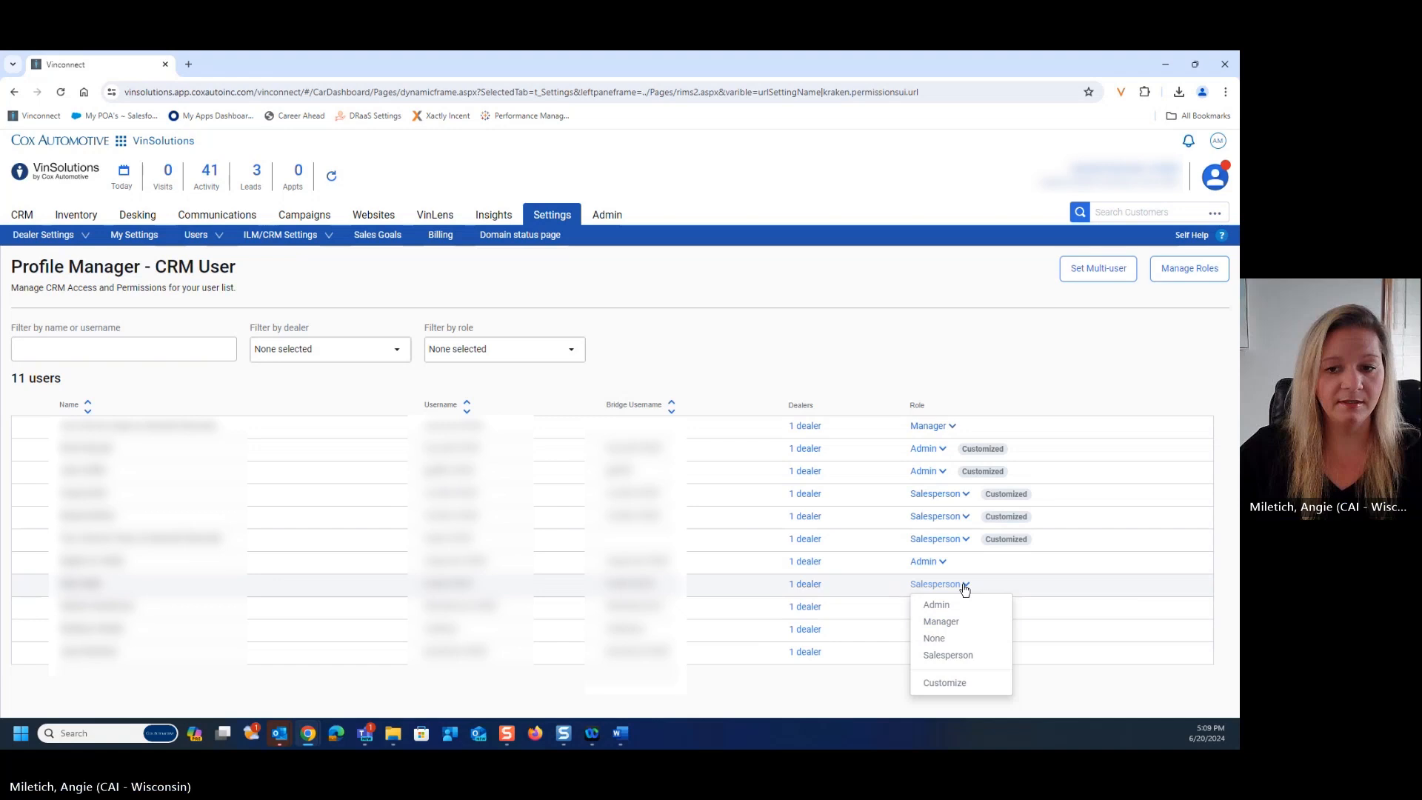
mouse_move(944, 682)
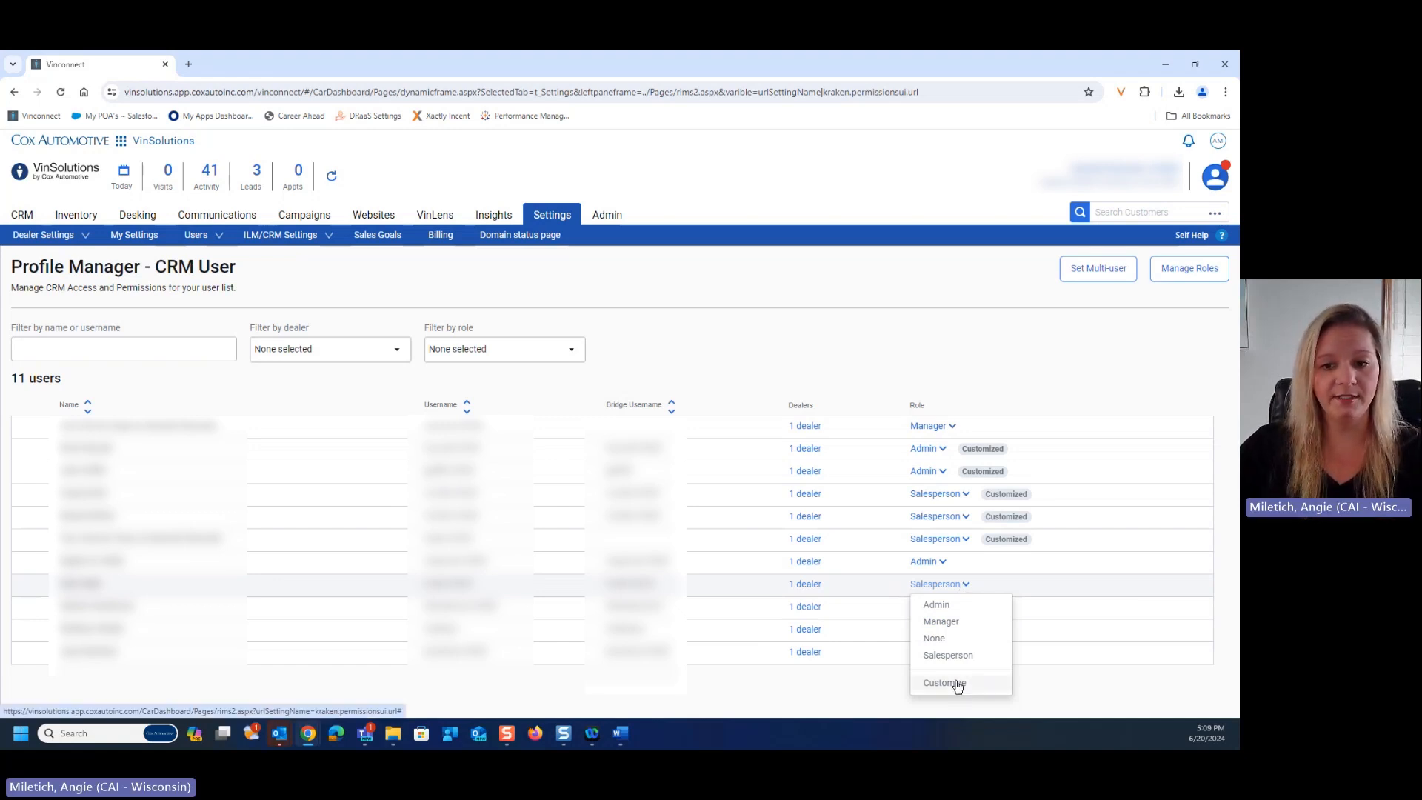
left_click(943, 682)
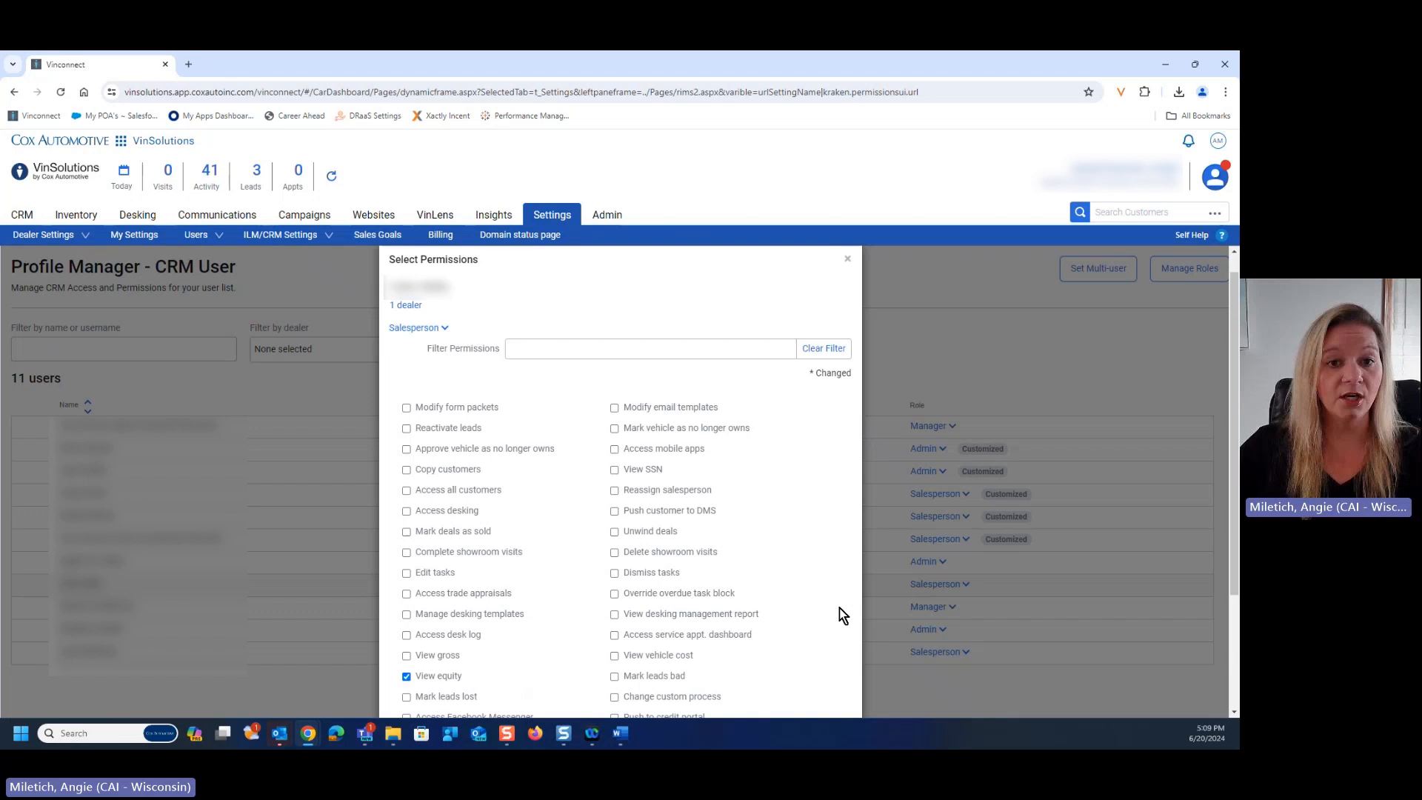
scroll("down", 3)
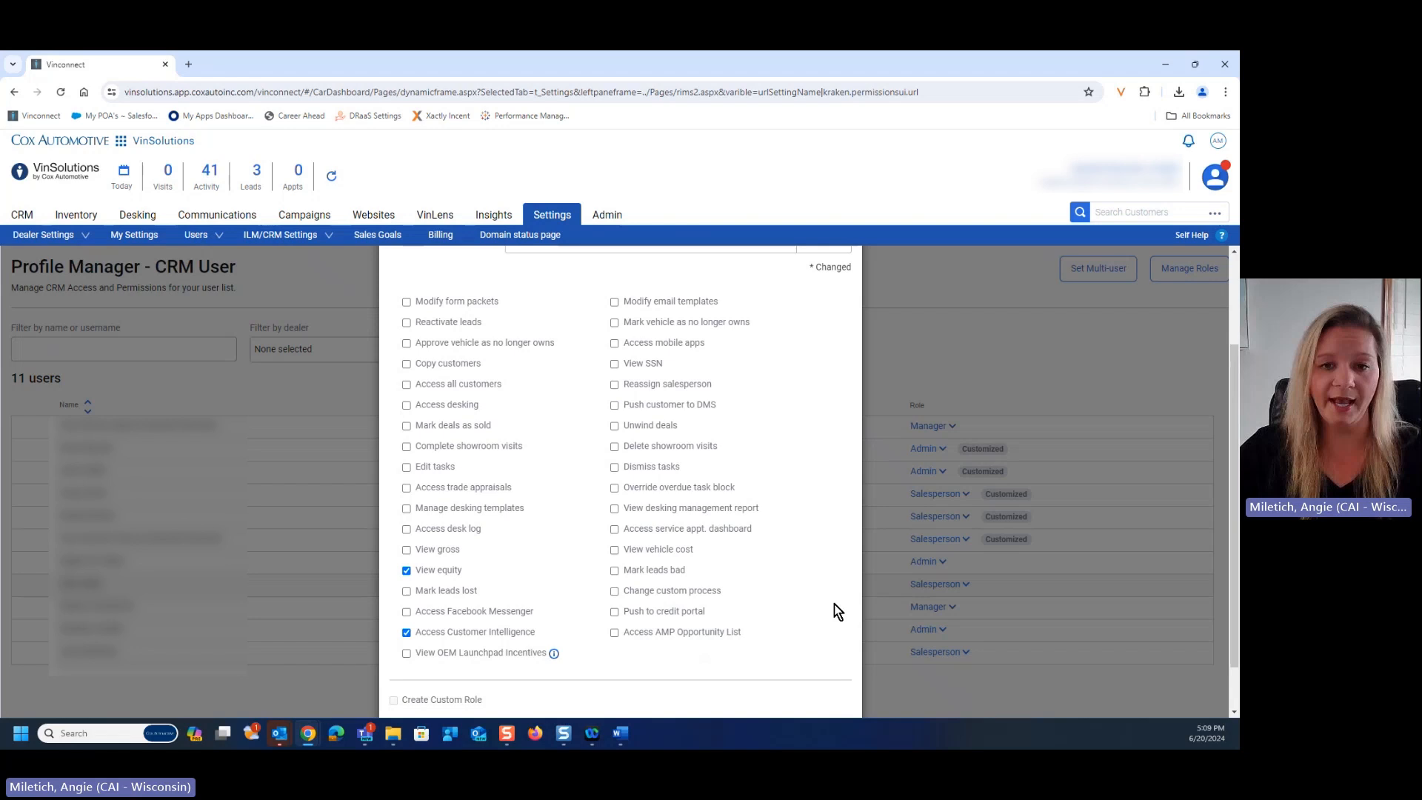
mouse_move(642, 351)
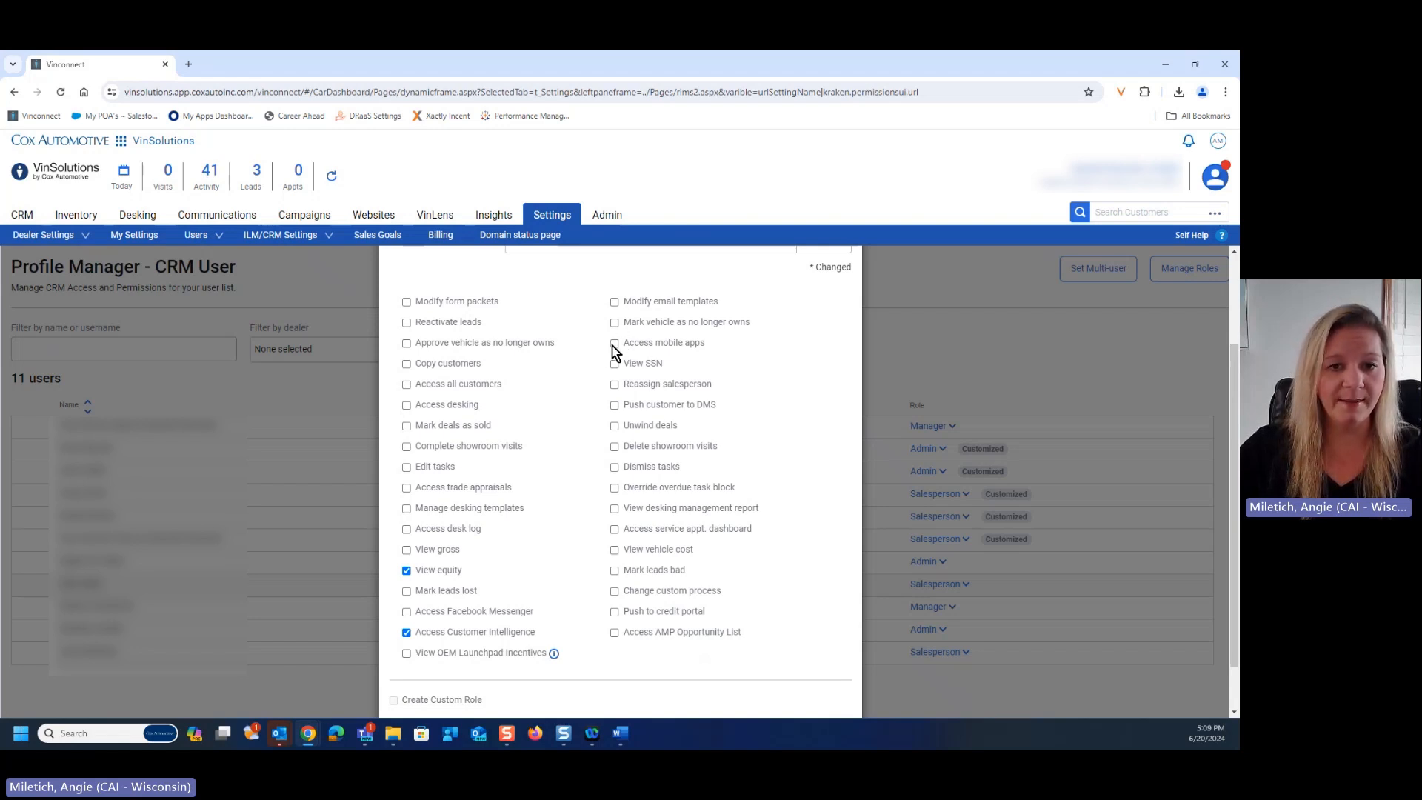
Grant Access mobile apps and View SSN, then save the permissions.
left_click(614, 343)
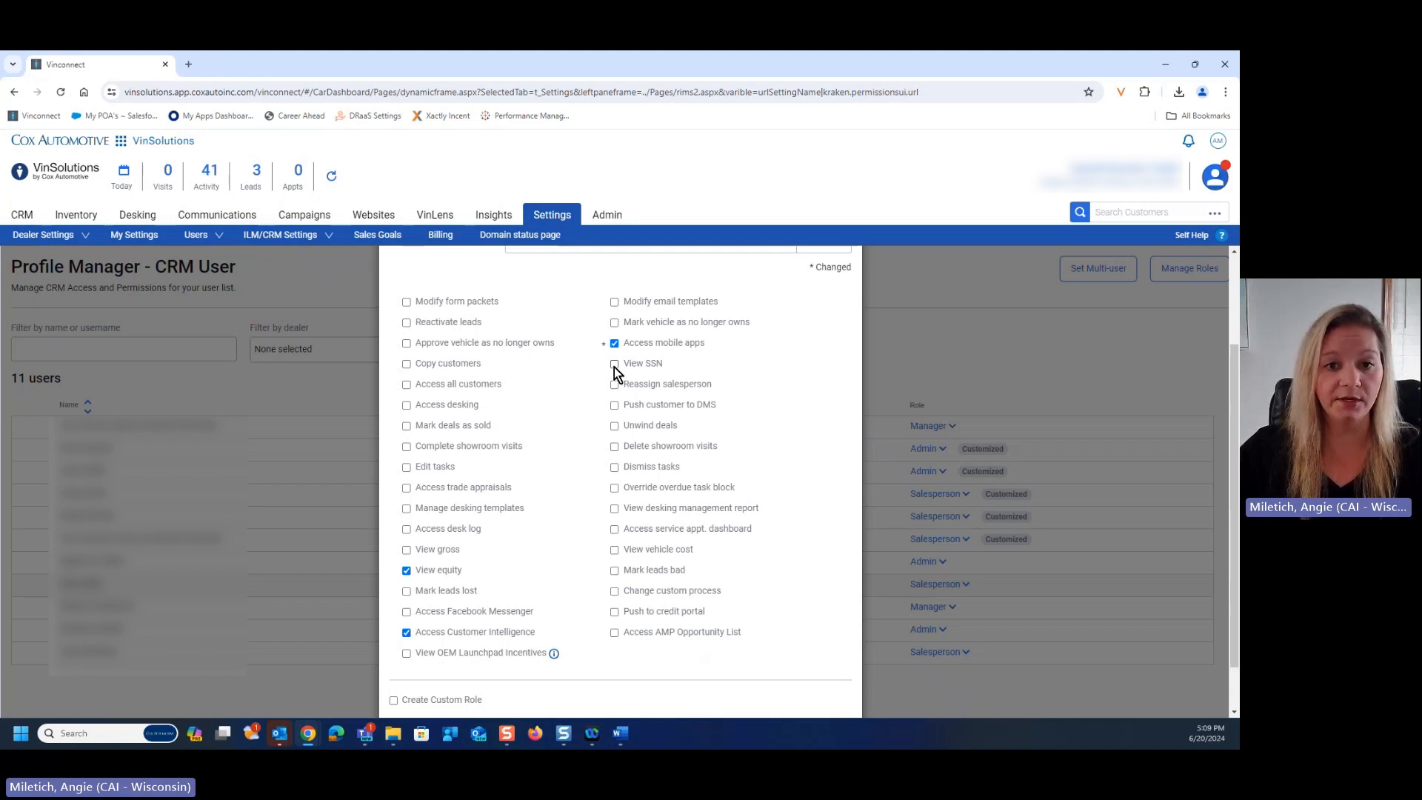
left_click(614, 363)
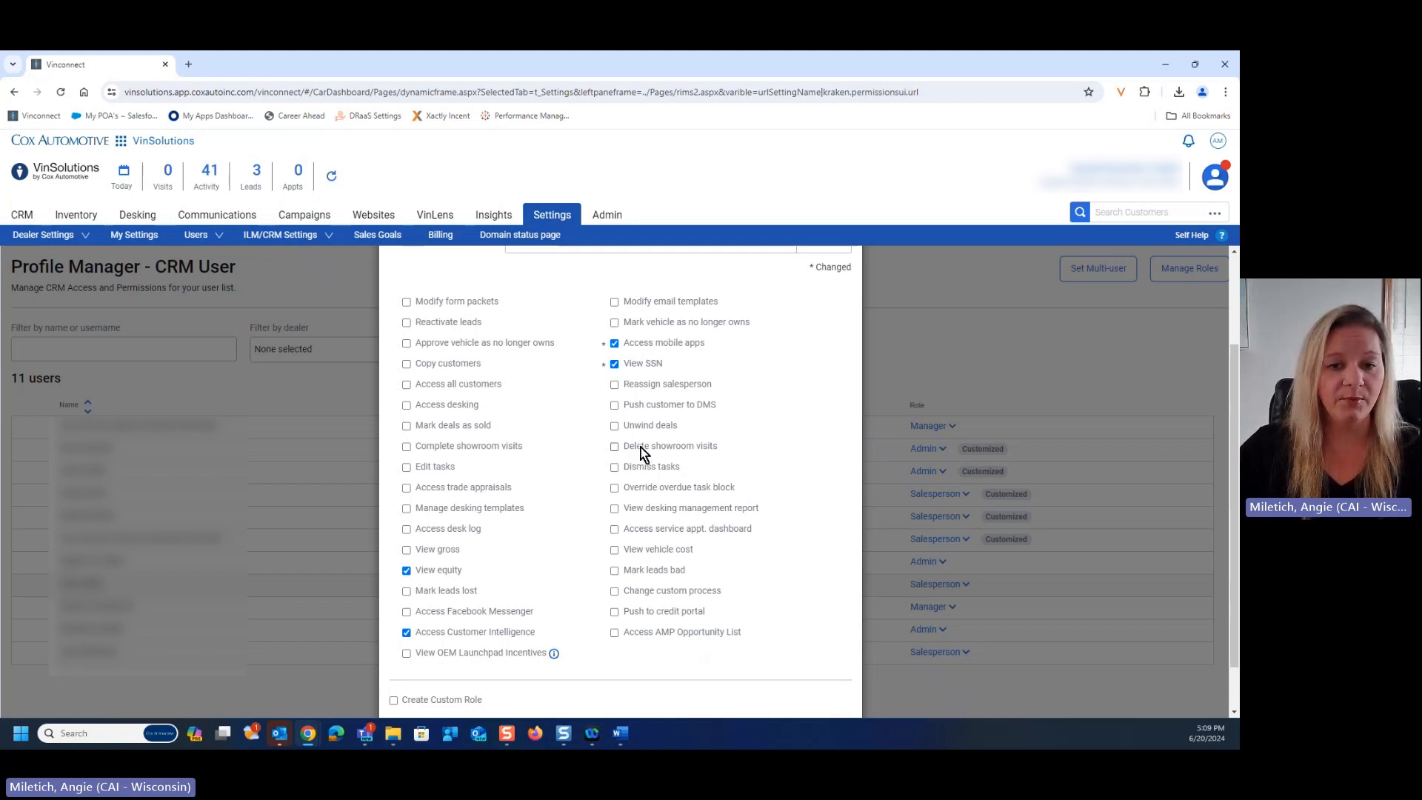
scroll("down", 3)
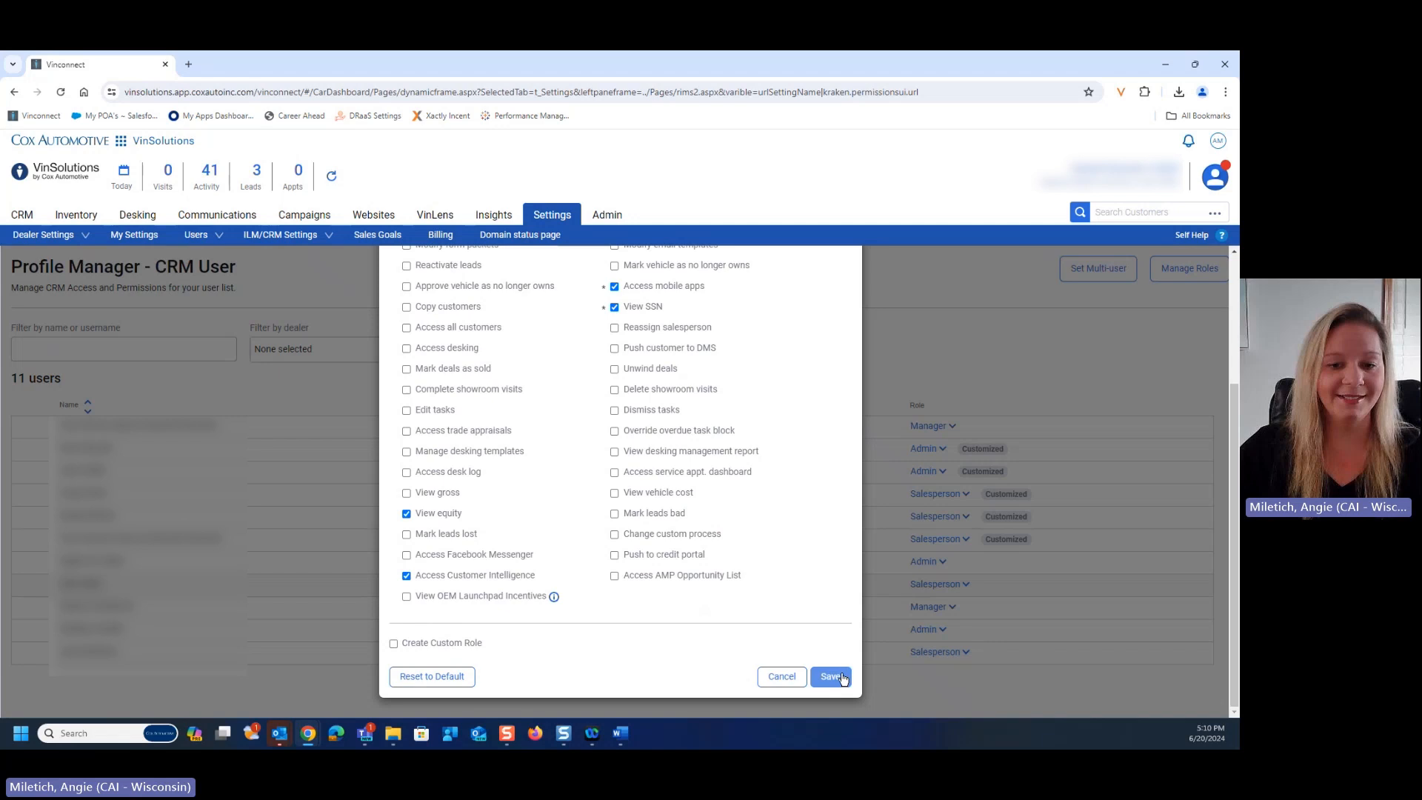
left_click(829, 675)
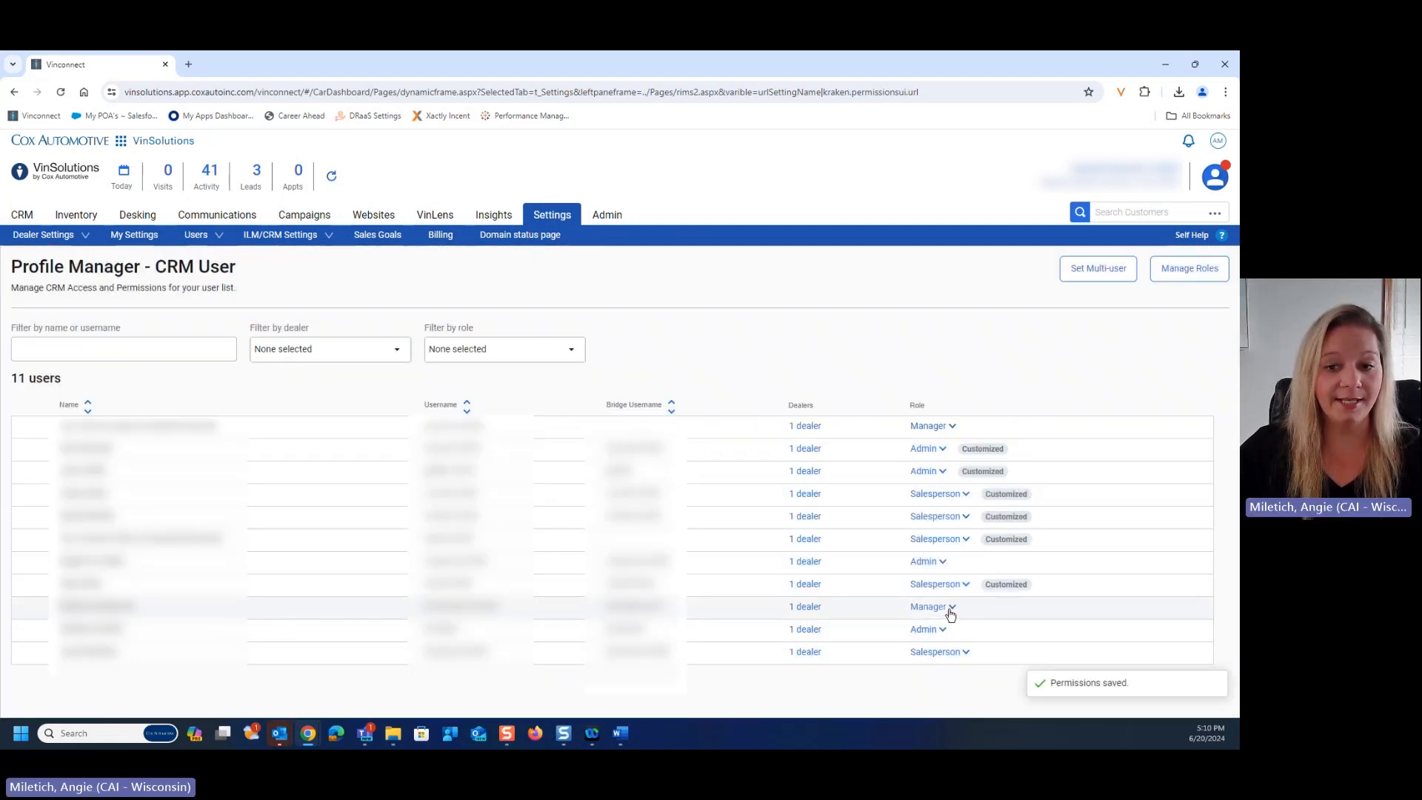
left_click(931, 606)
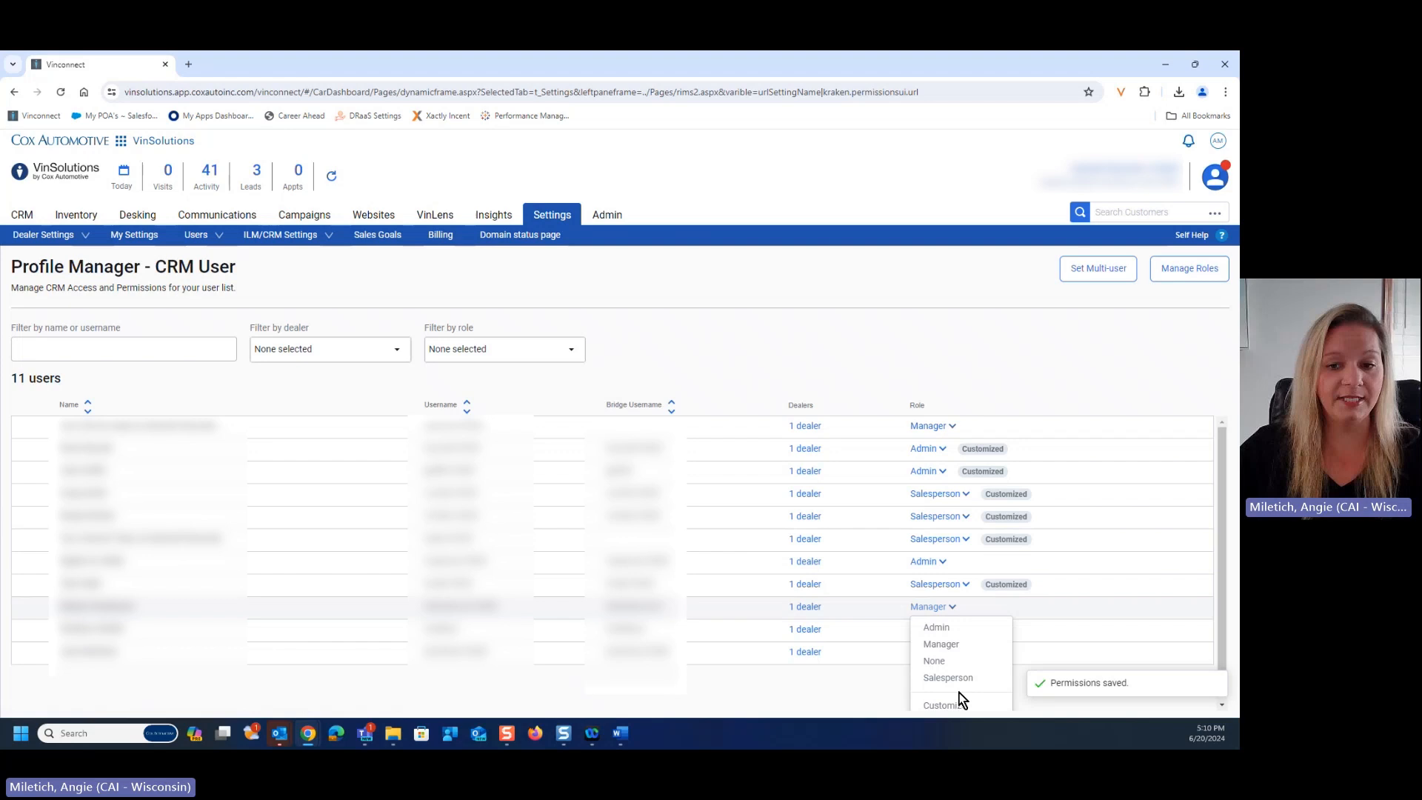
left_click(945, 706)
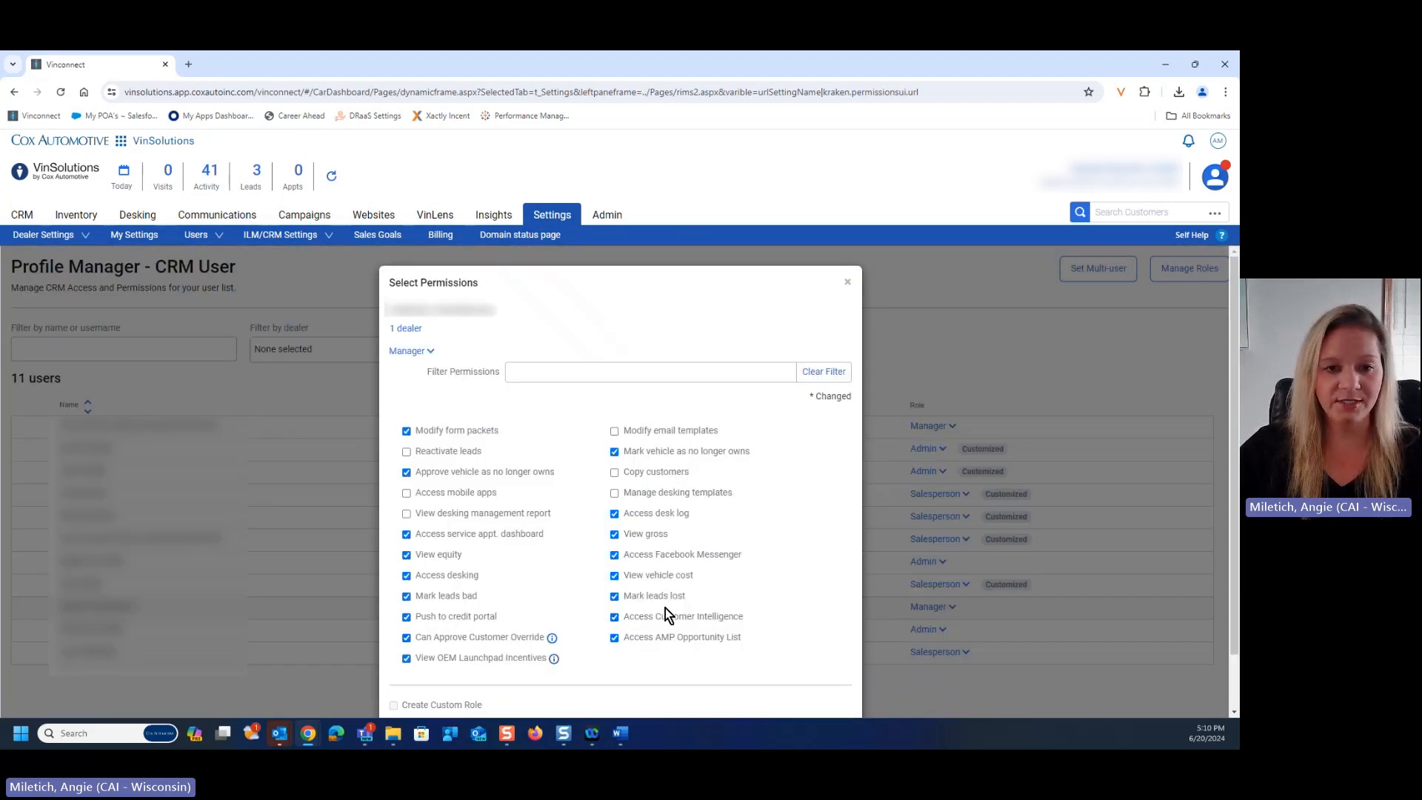
mouse_move(471, 528)
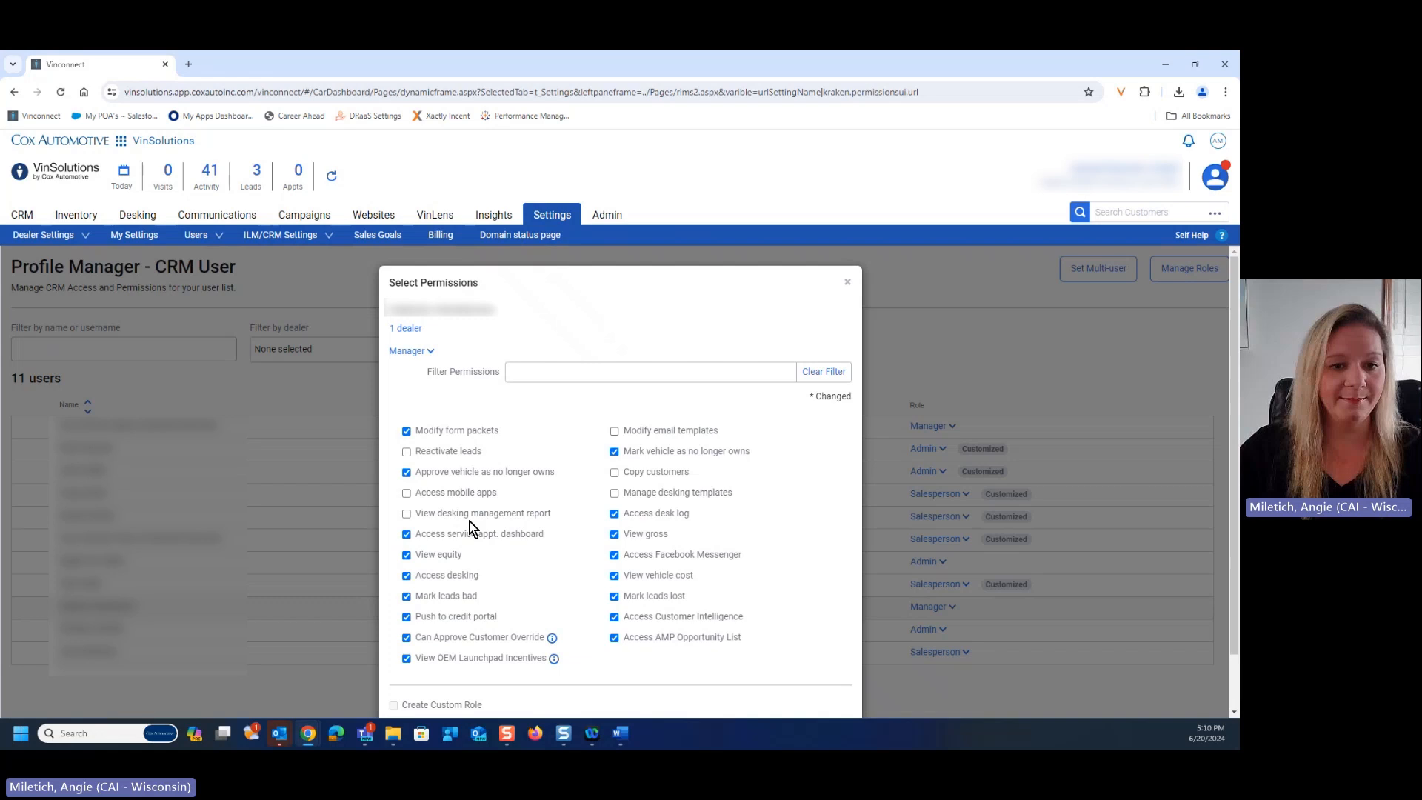
scroll("down", 3)
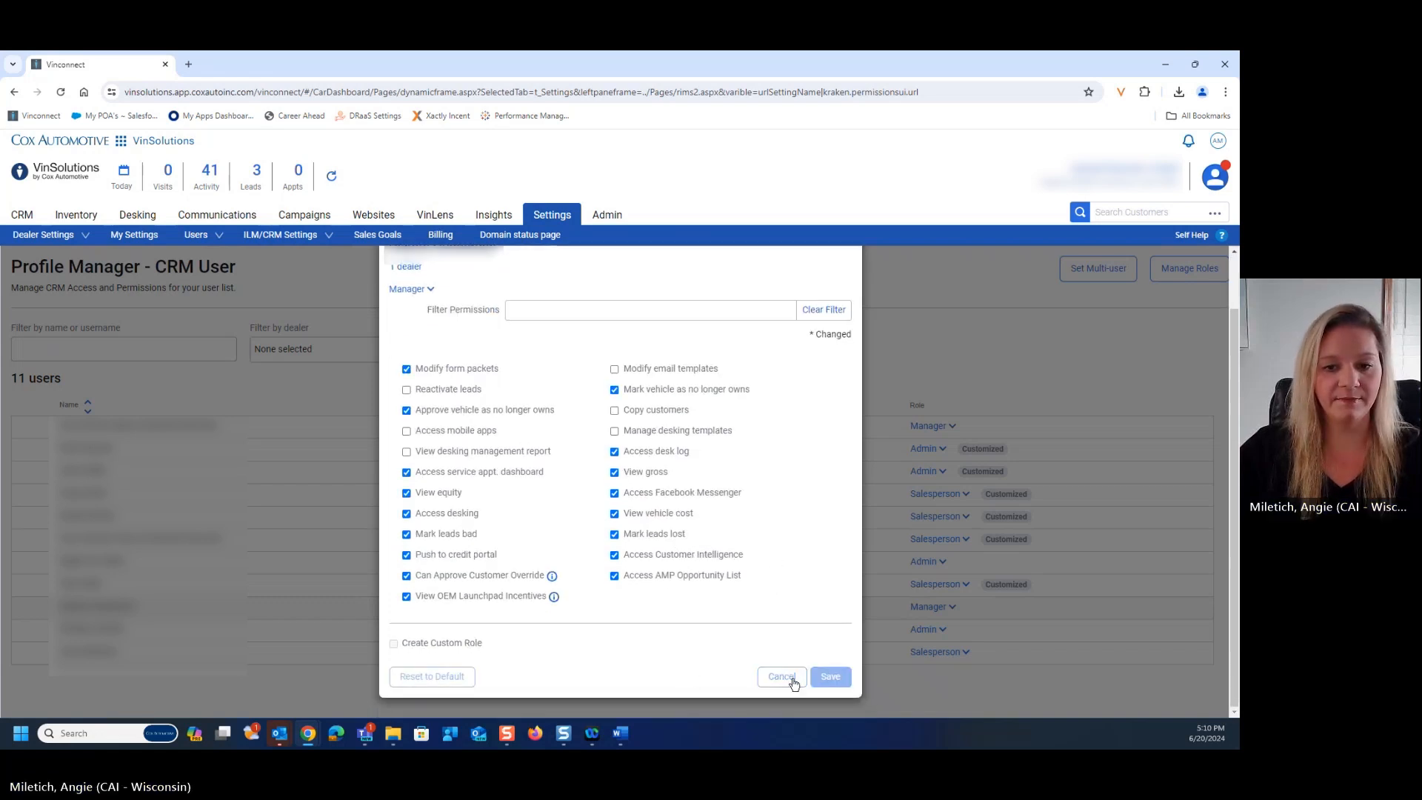
left_click(779, 676)
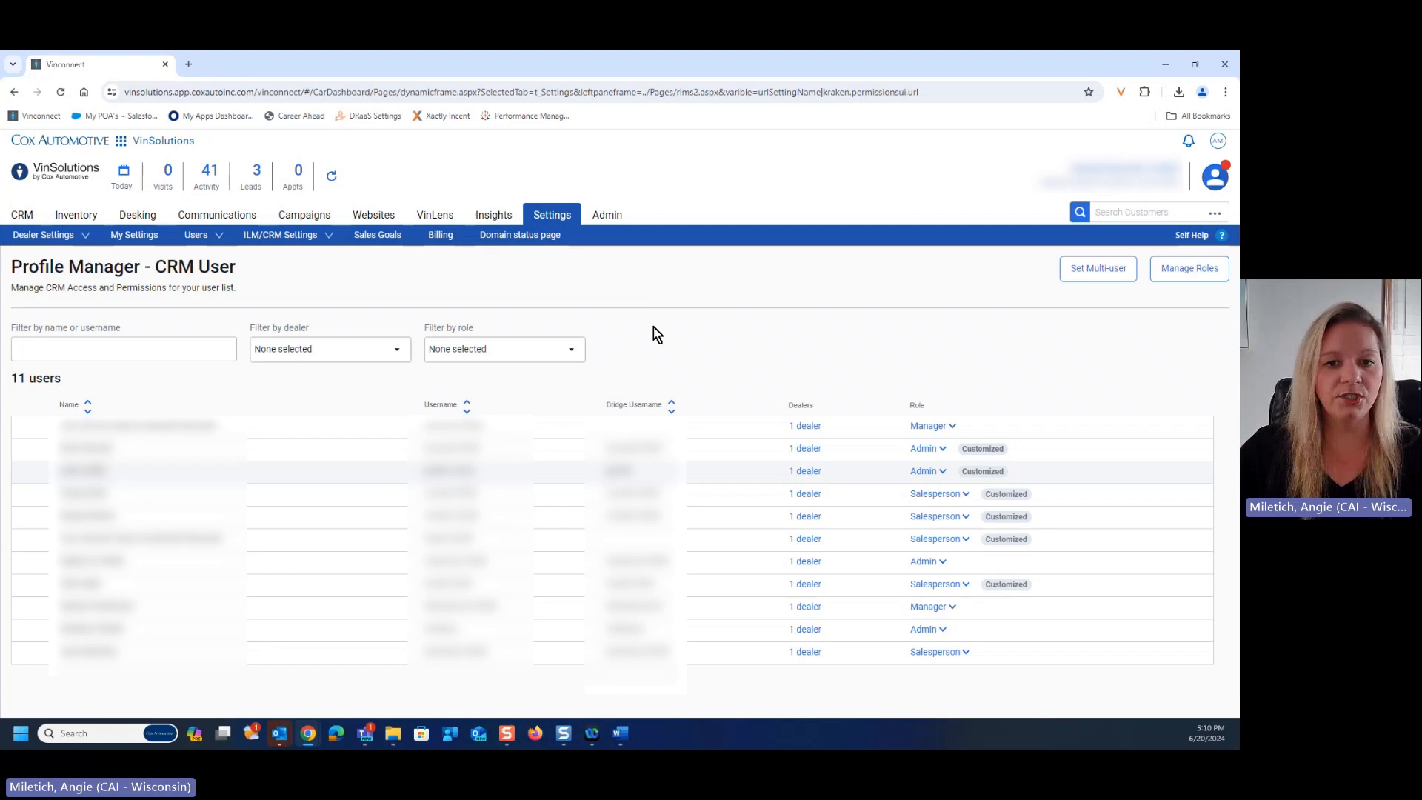
mouse_move(660, 343)
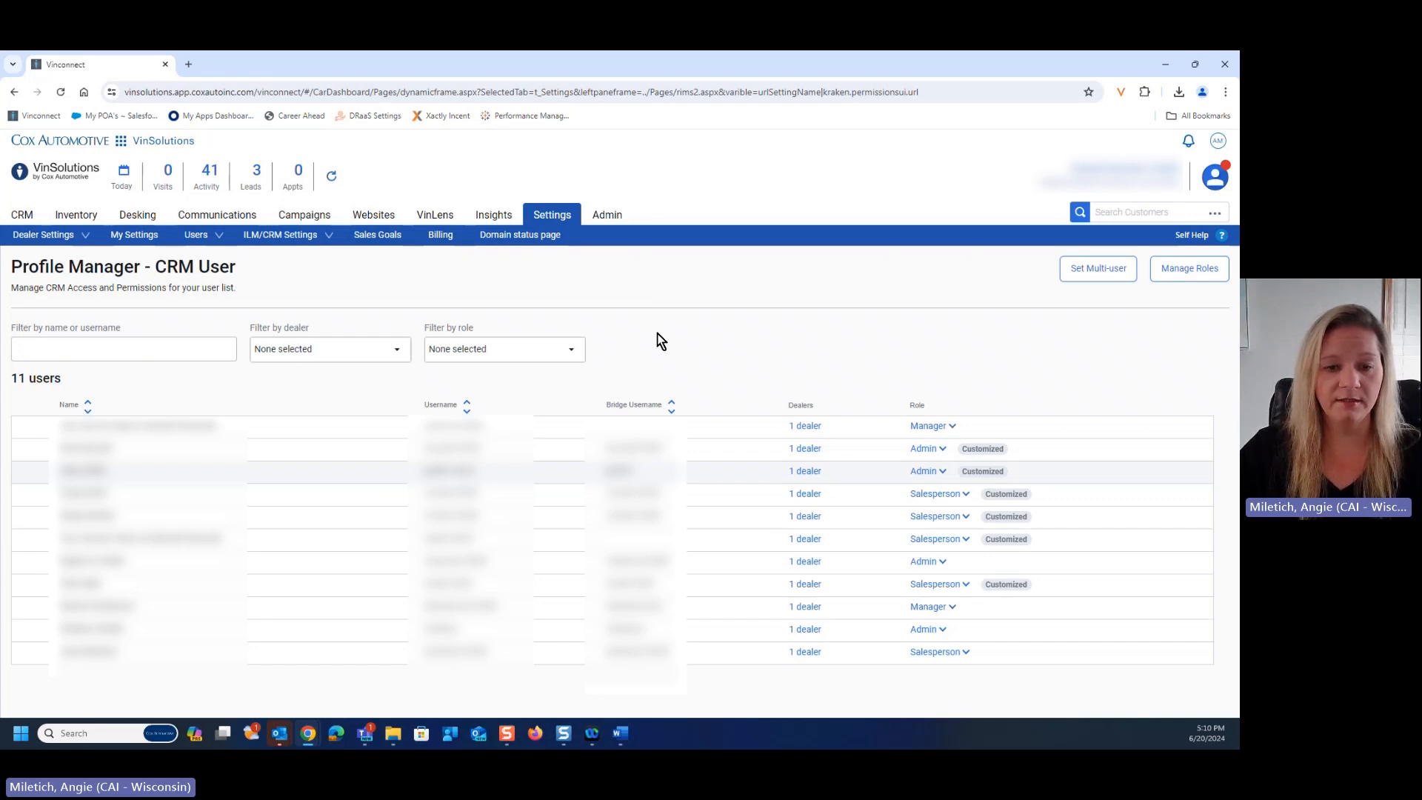
mouse_move(683, 348)
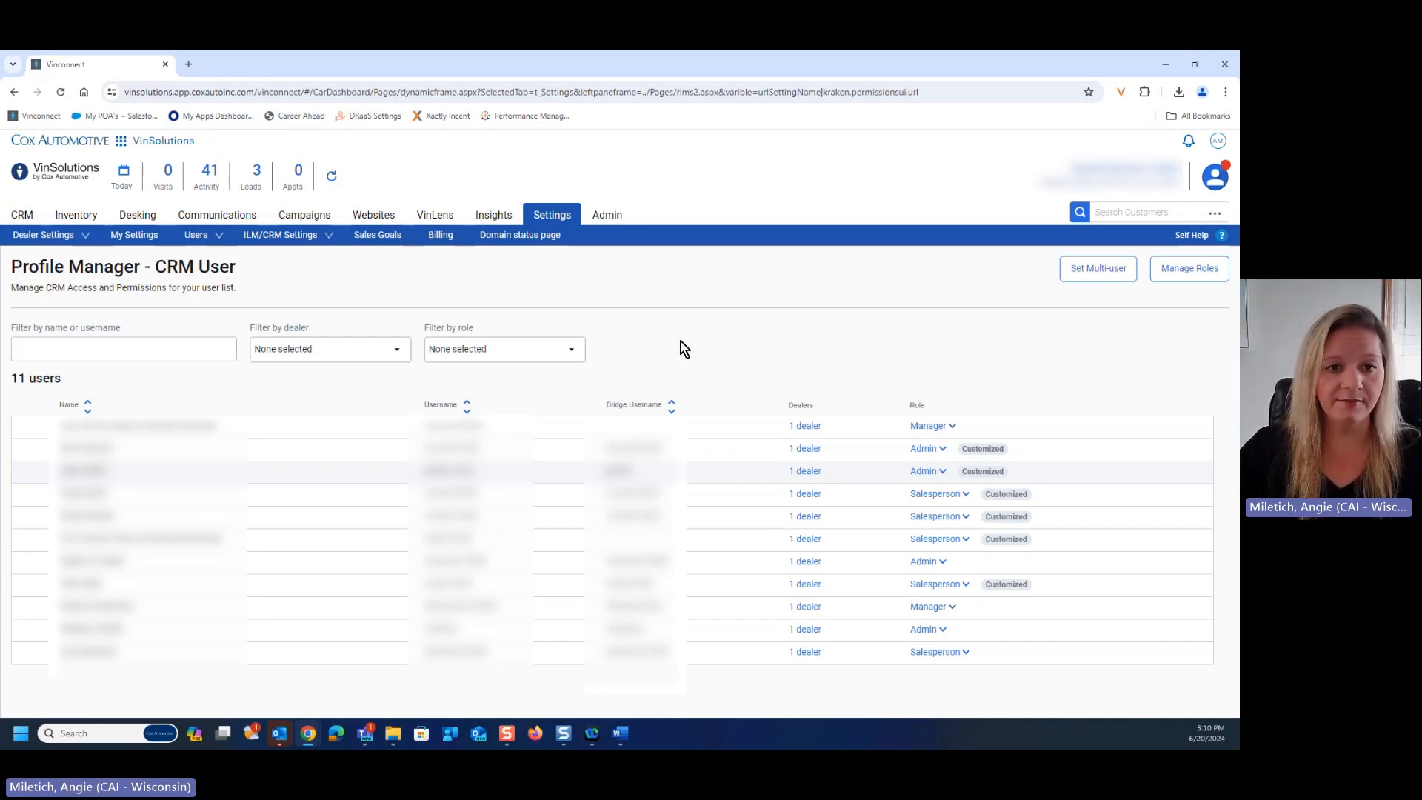
mouse_move(1189, 268)
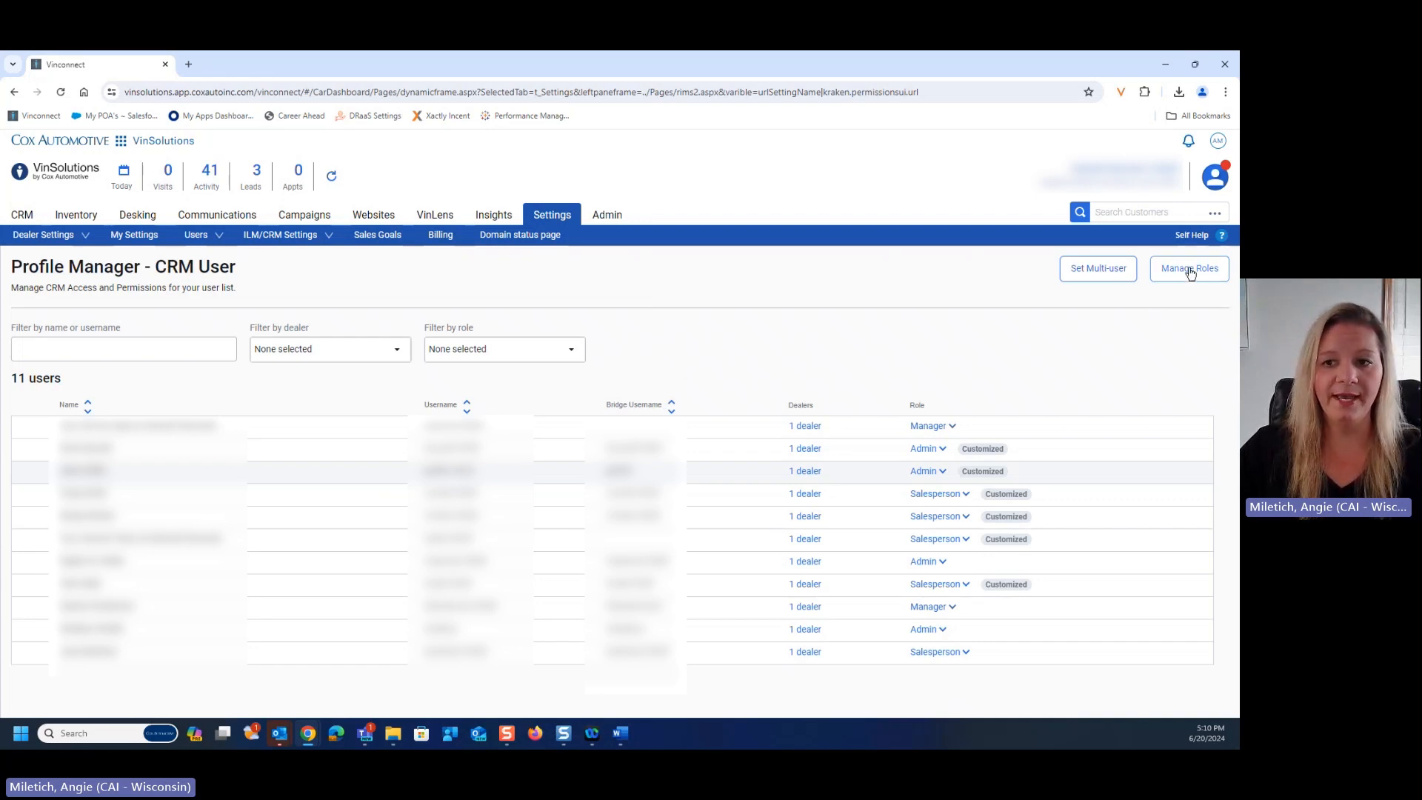
Add a role named 'Advanced Salesperson' based on the Salesperson role.
left_click(1188, 268)
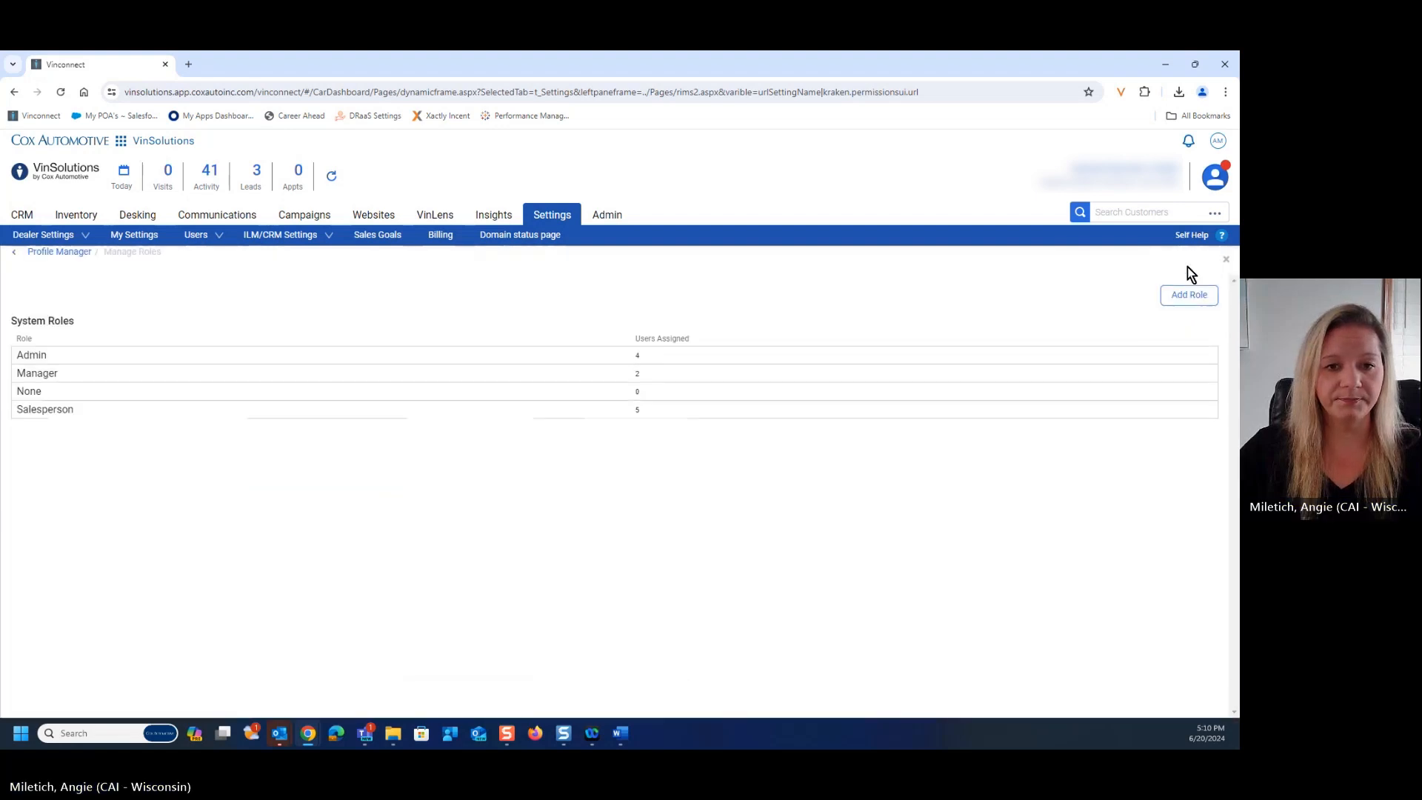
mouse_move(1188, 301)
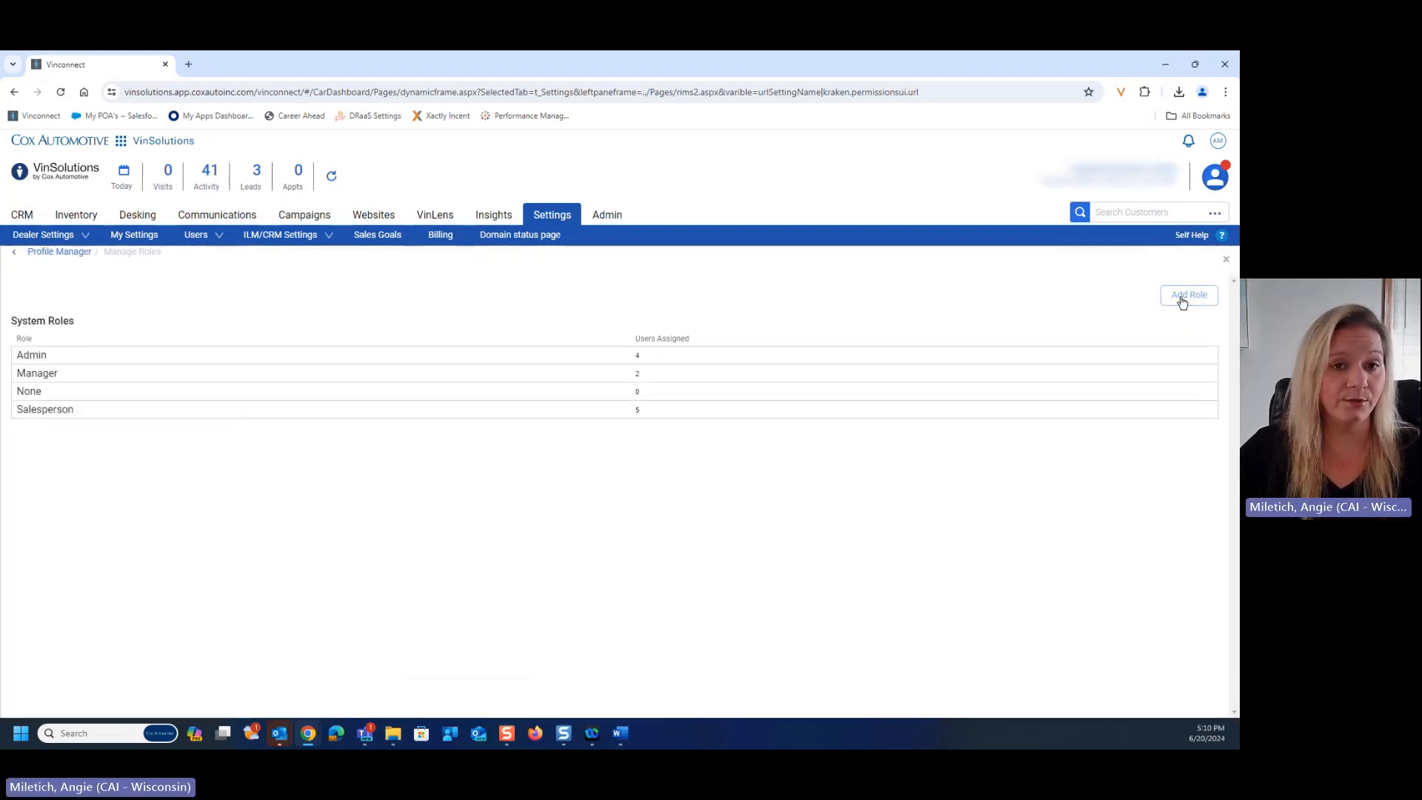
left_click(1188, 295)
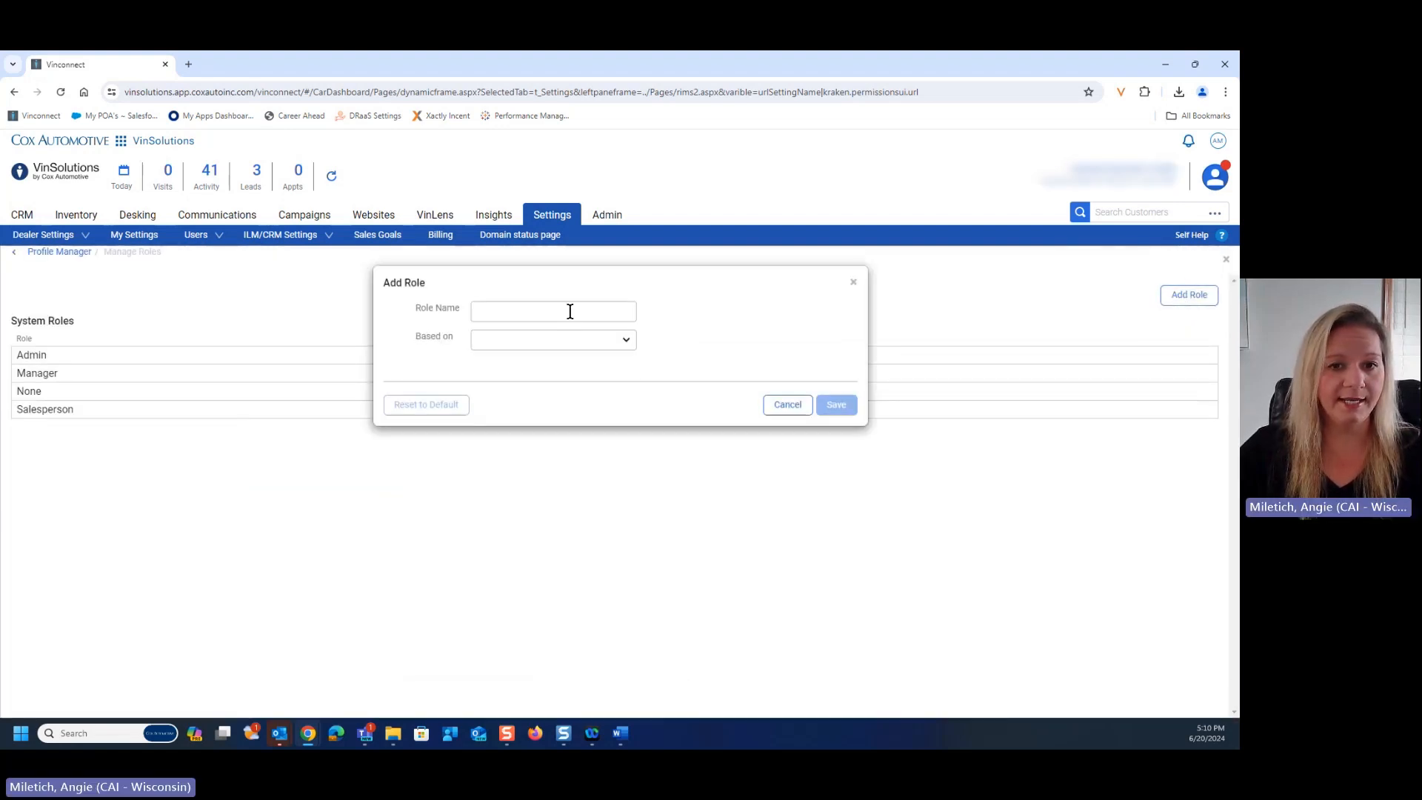
left_click(548, 339)
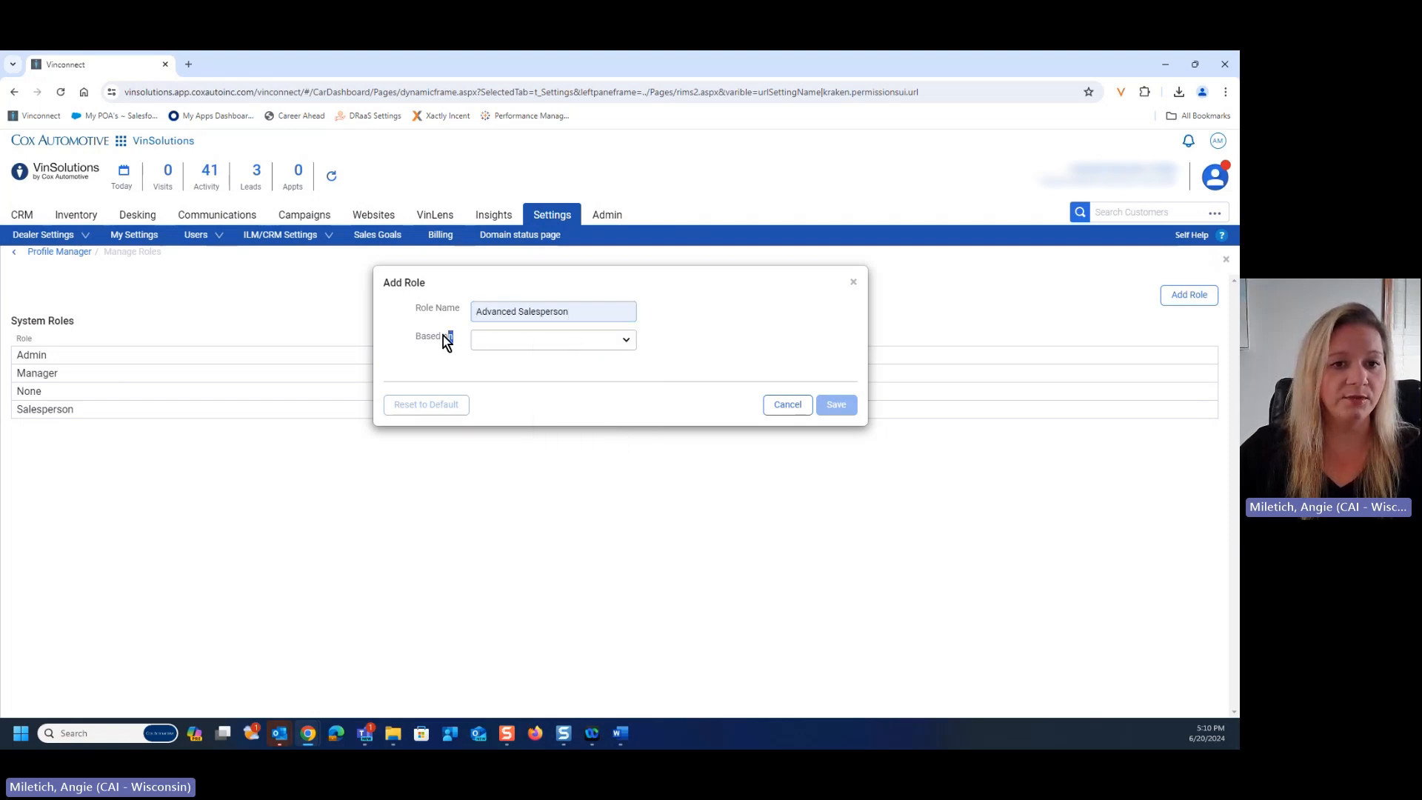
double_click(432, 335)
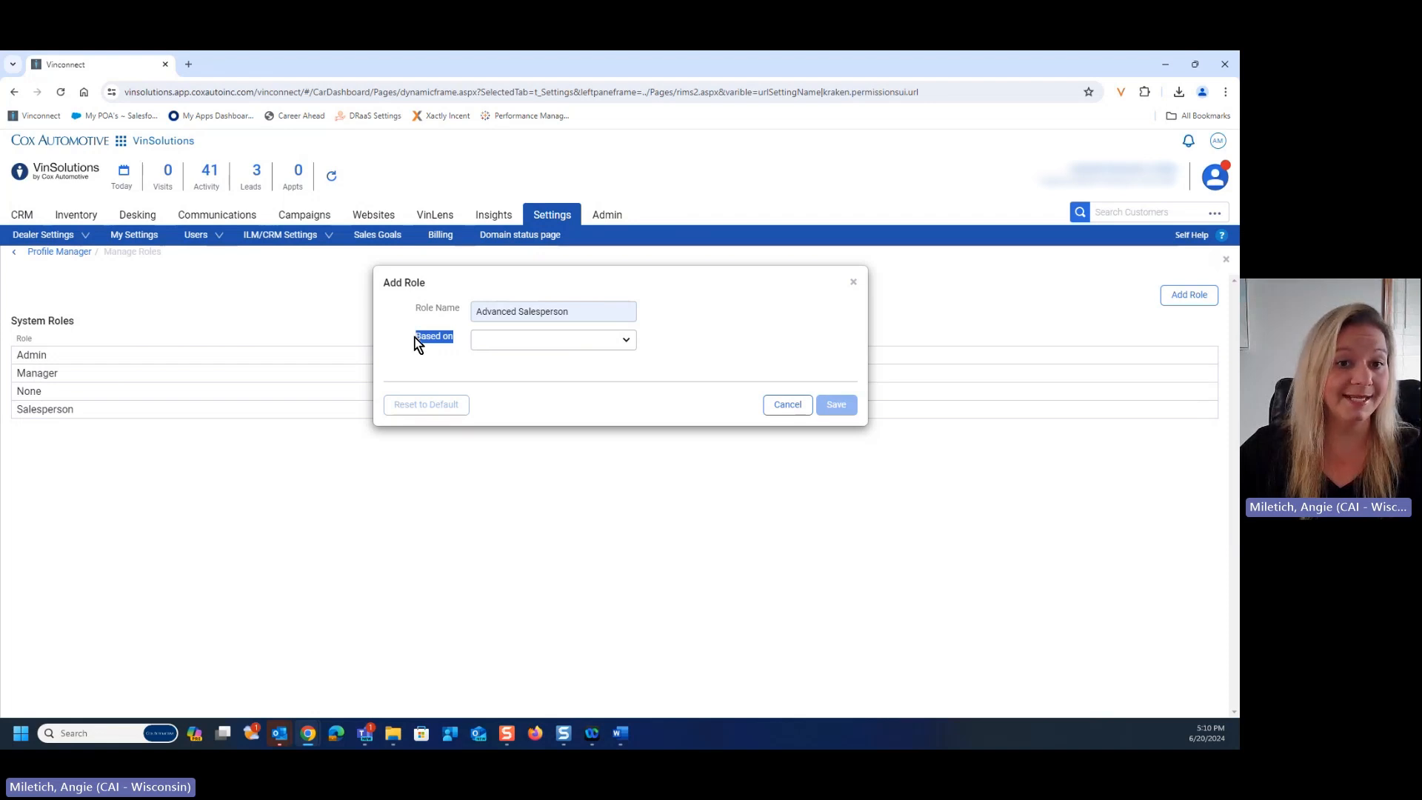
left_click(552, 339)
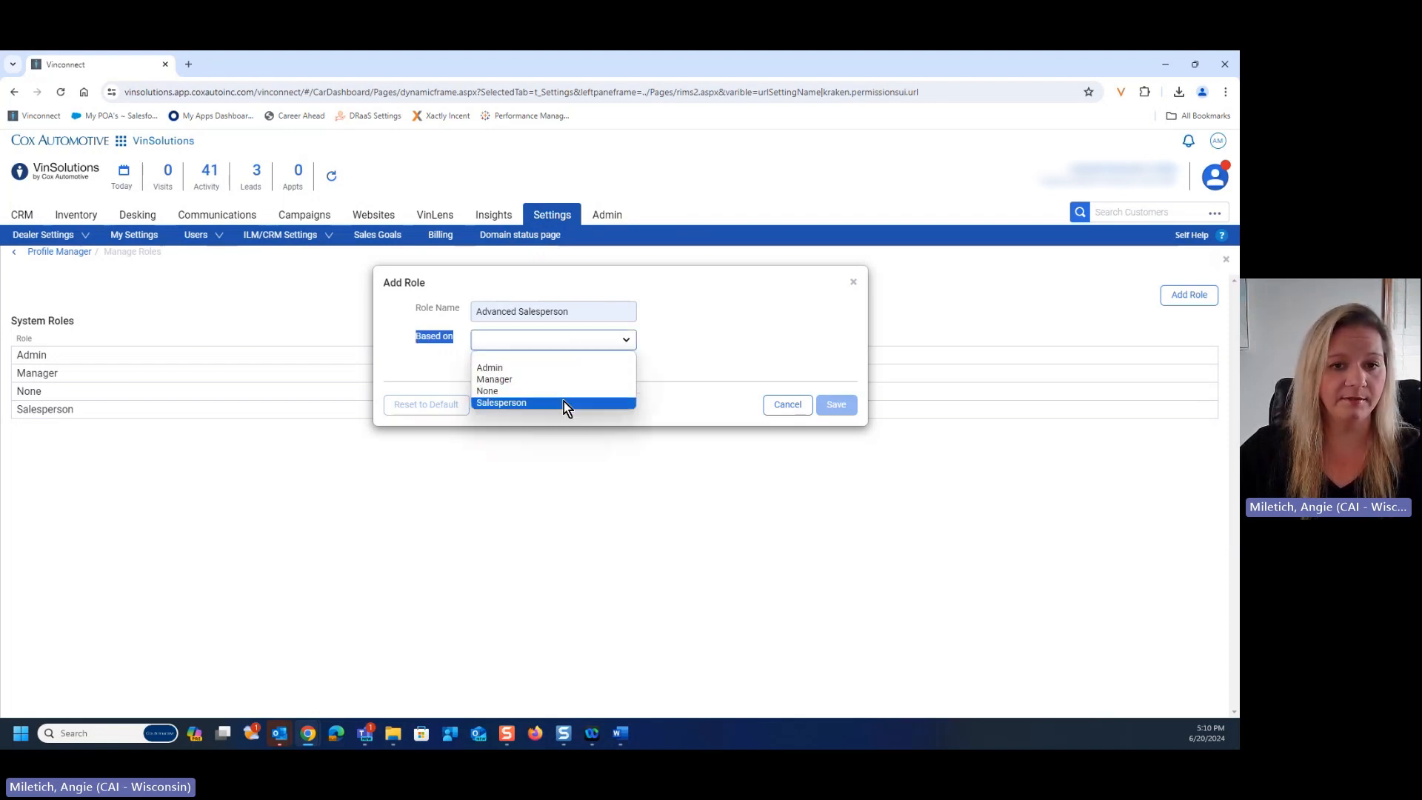
left_click(500, 403)
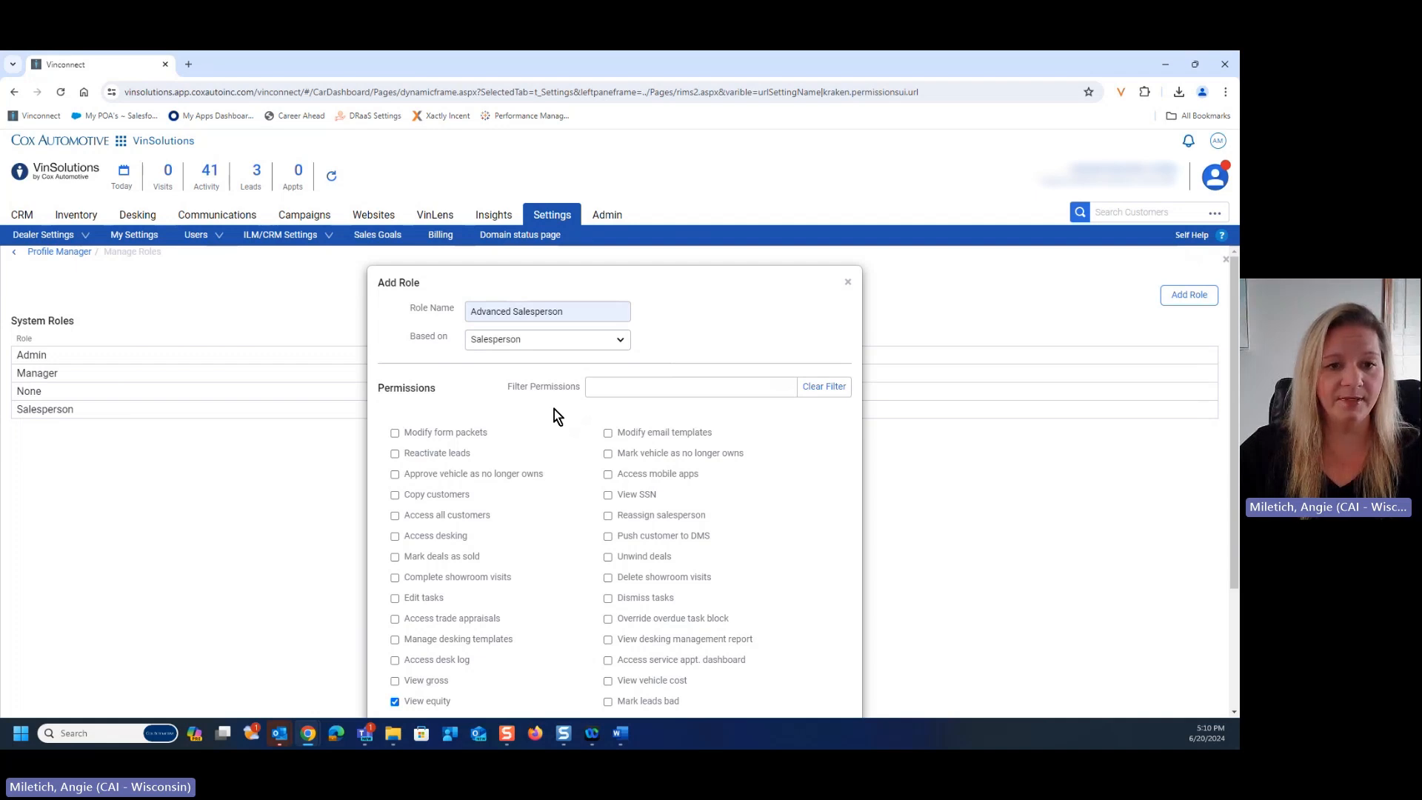
Add Access mobile apps, View SSN and Reassign salesperson permissions, then save the role.
scroll("down", 3)
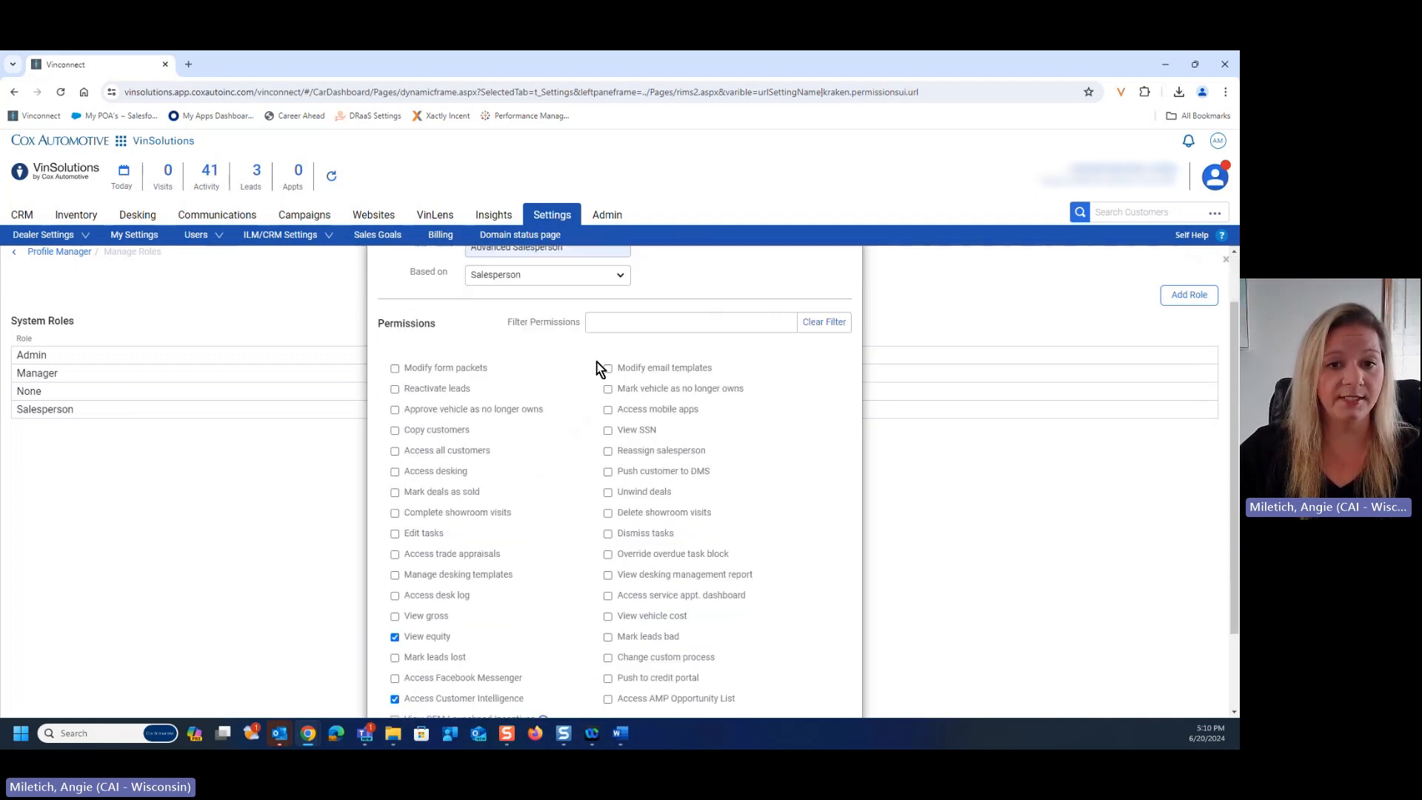
left_click(607, 428)
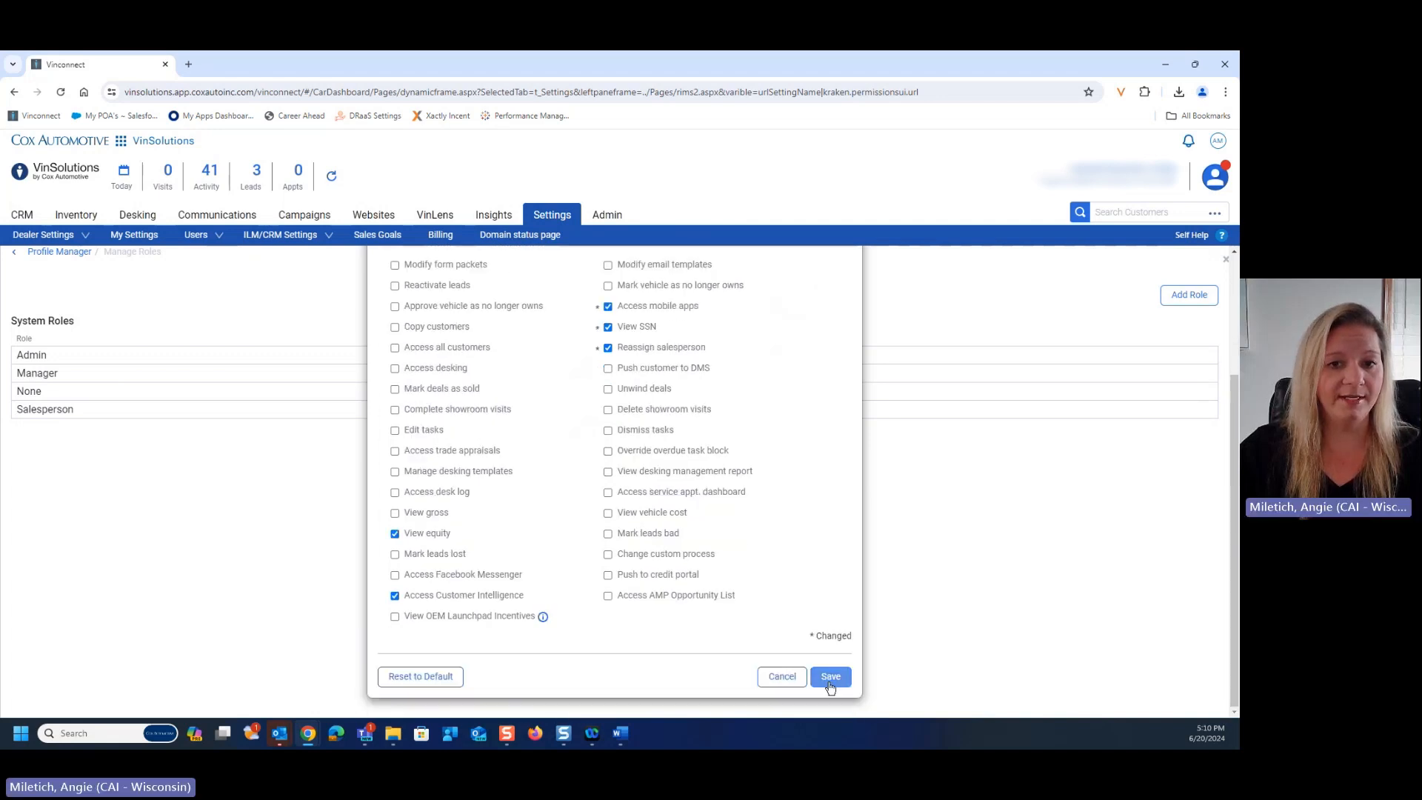
left_click(829, 676)
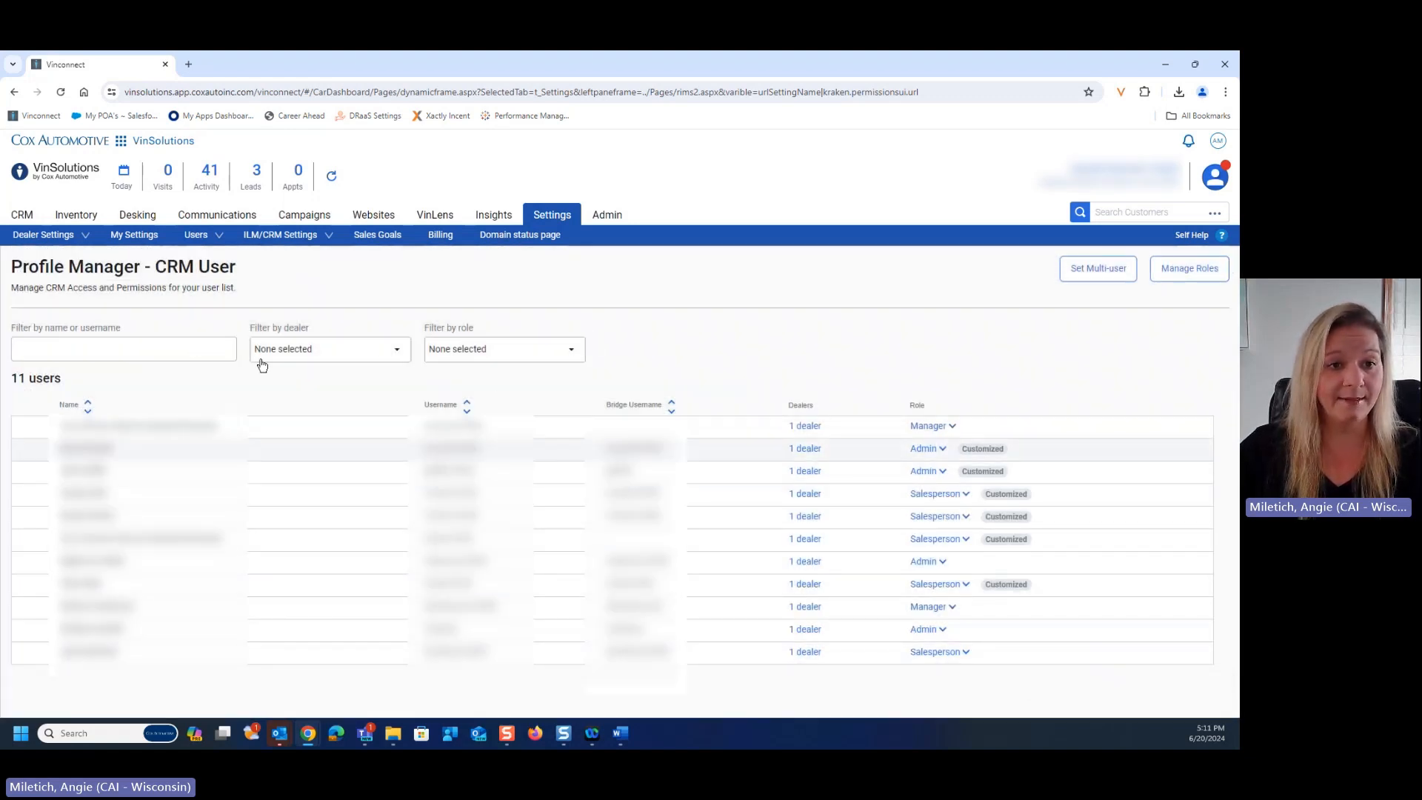
mouse_move(510, 352)
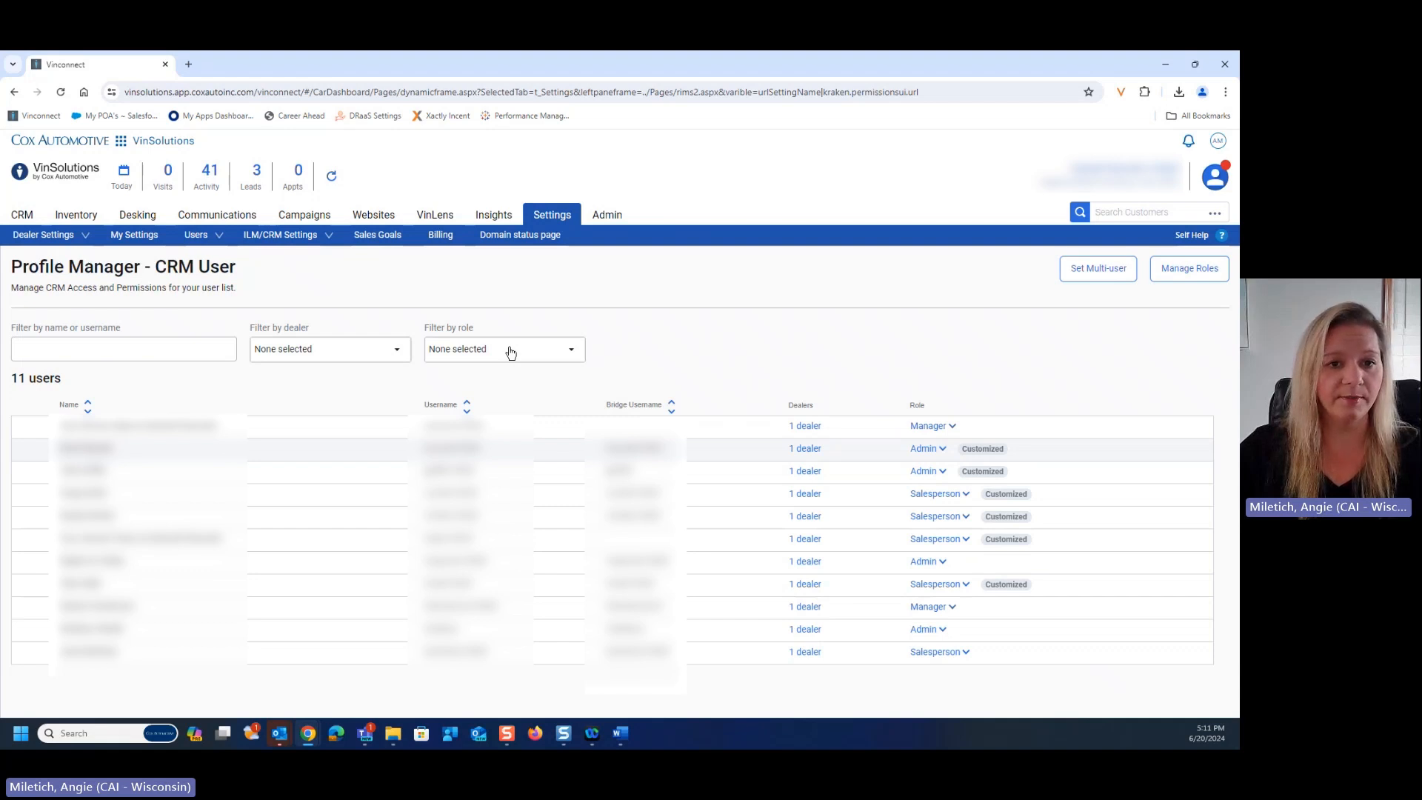
Filter users by the Salesperson role and switch to Set Multi-user mode.
left_click(504, 348)
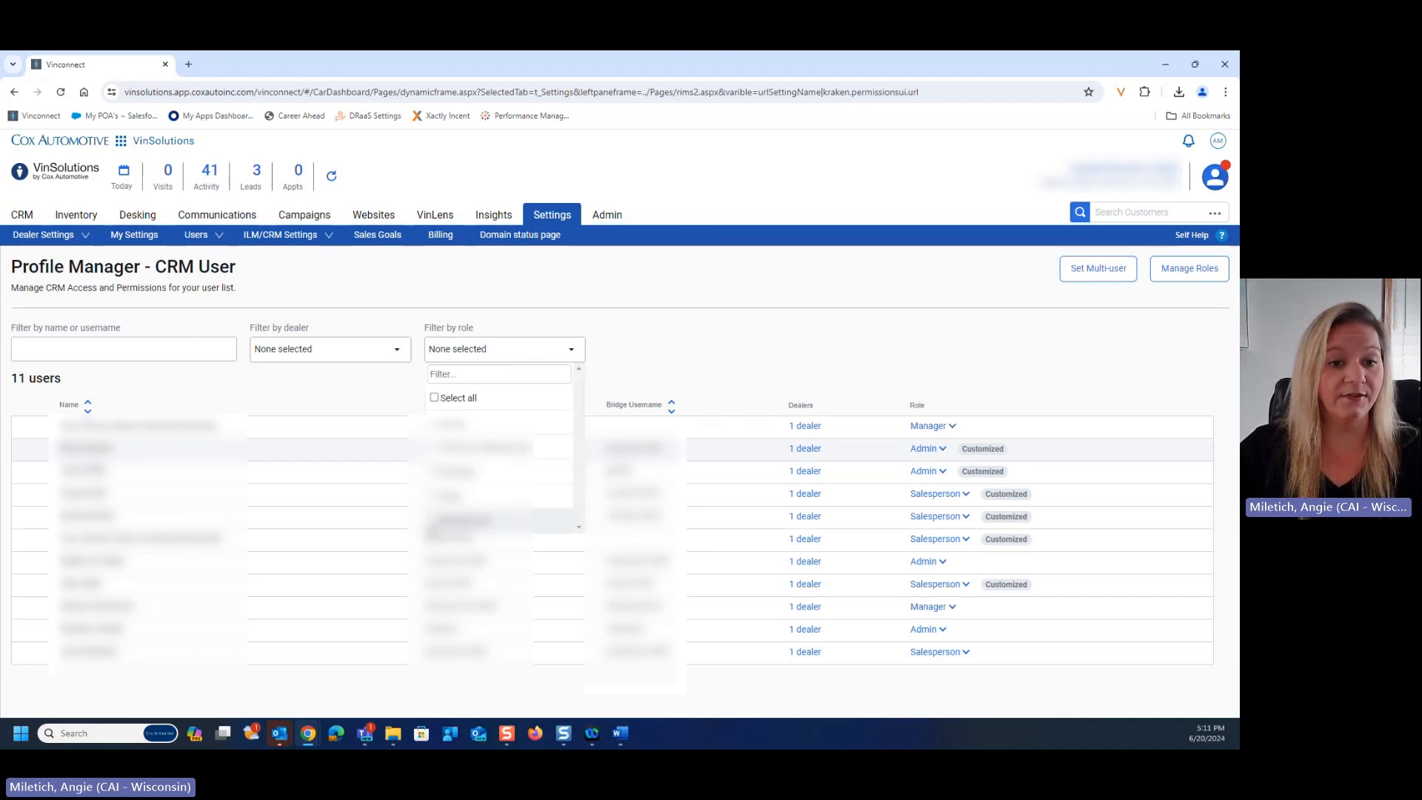
left_click(462, 520)
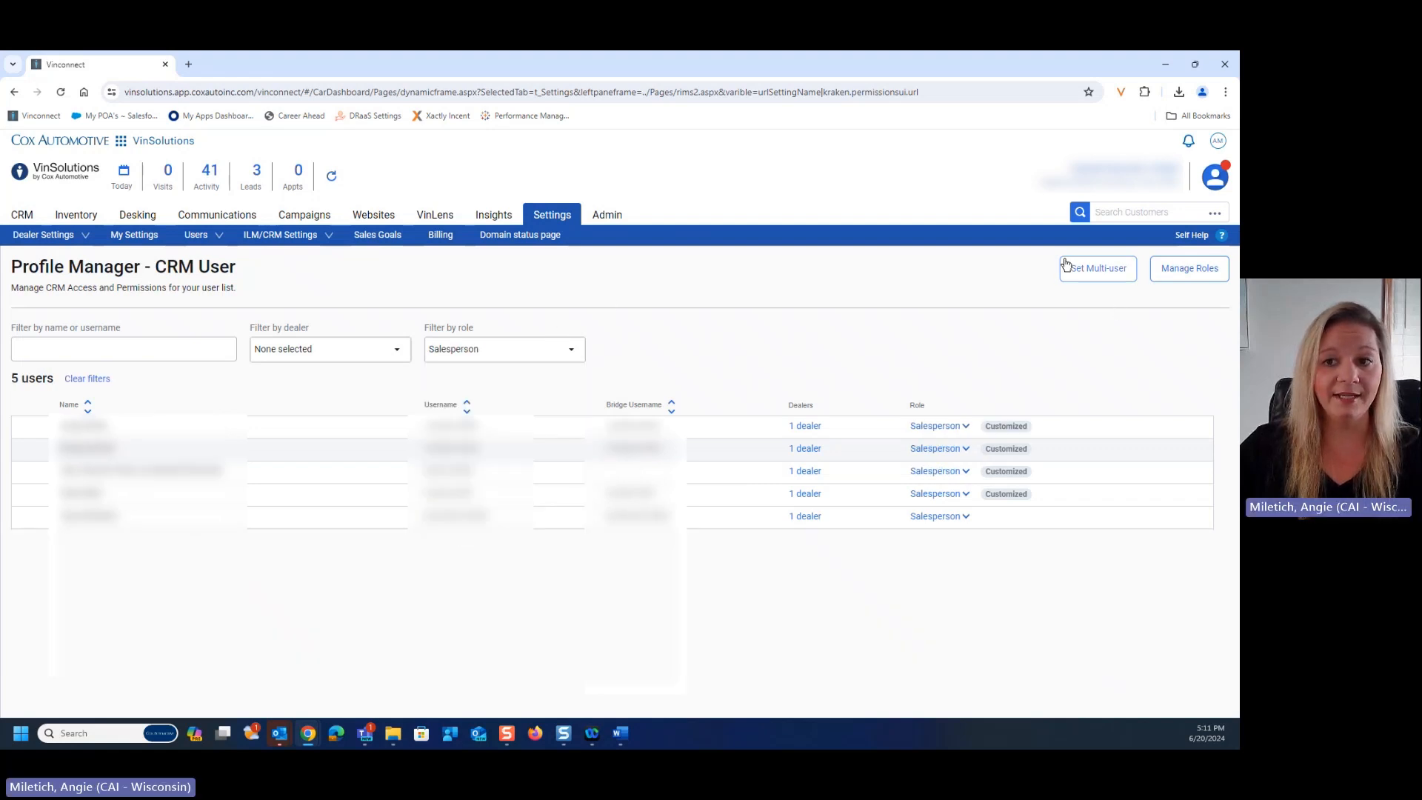
left_click(1096, 267)
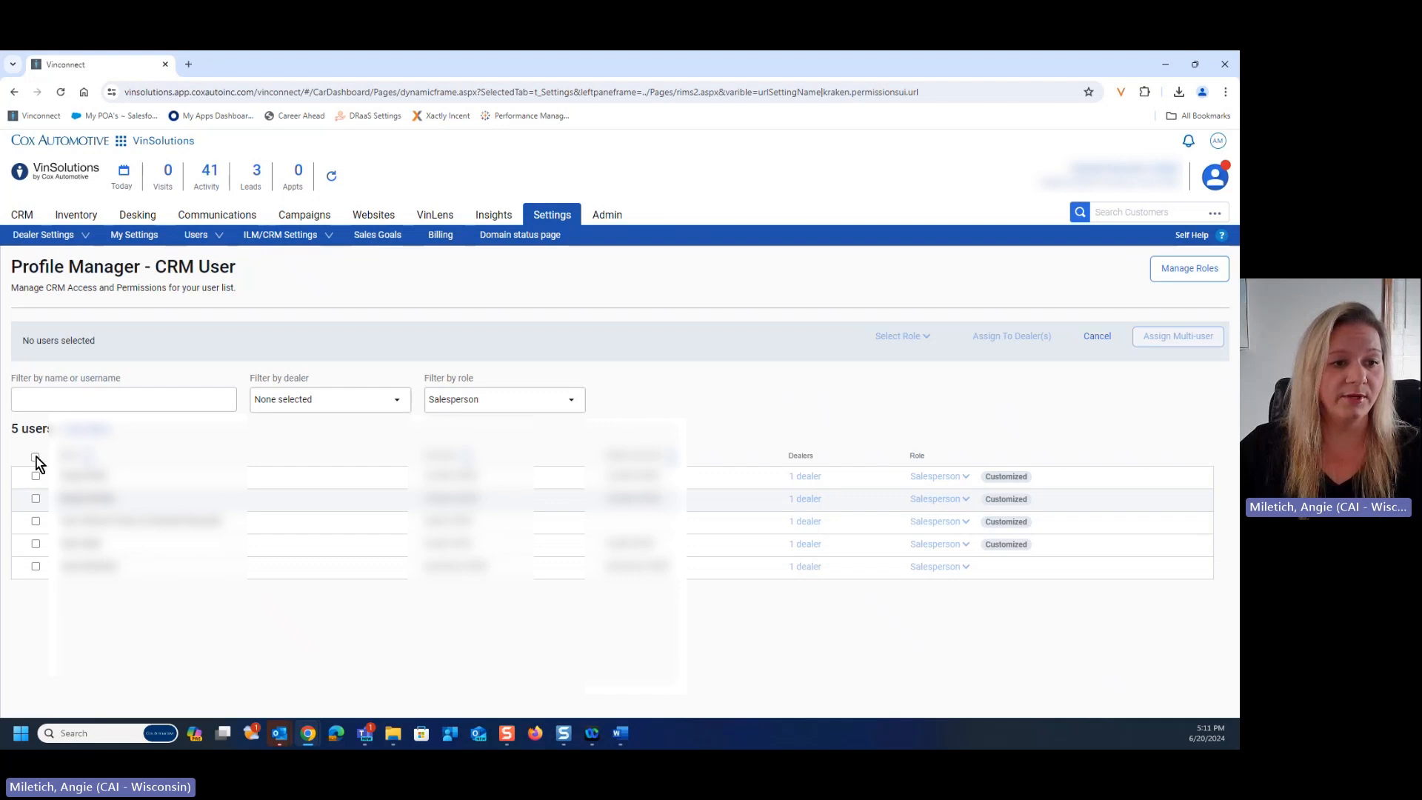
Select all five users, choose Advanced Salesperson, and click Assign Multi-user.
left_click(36, 457)
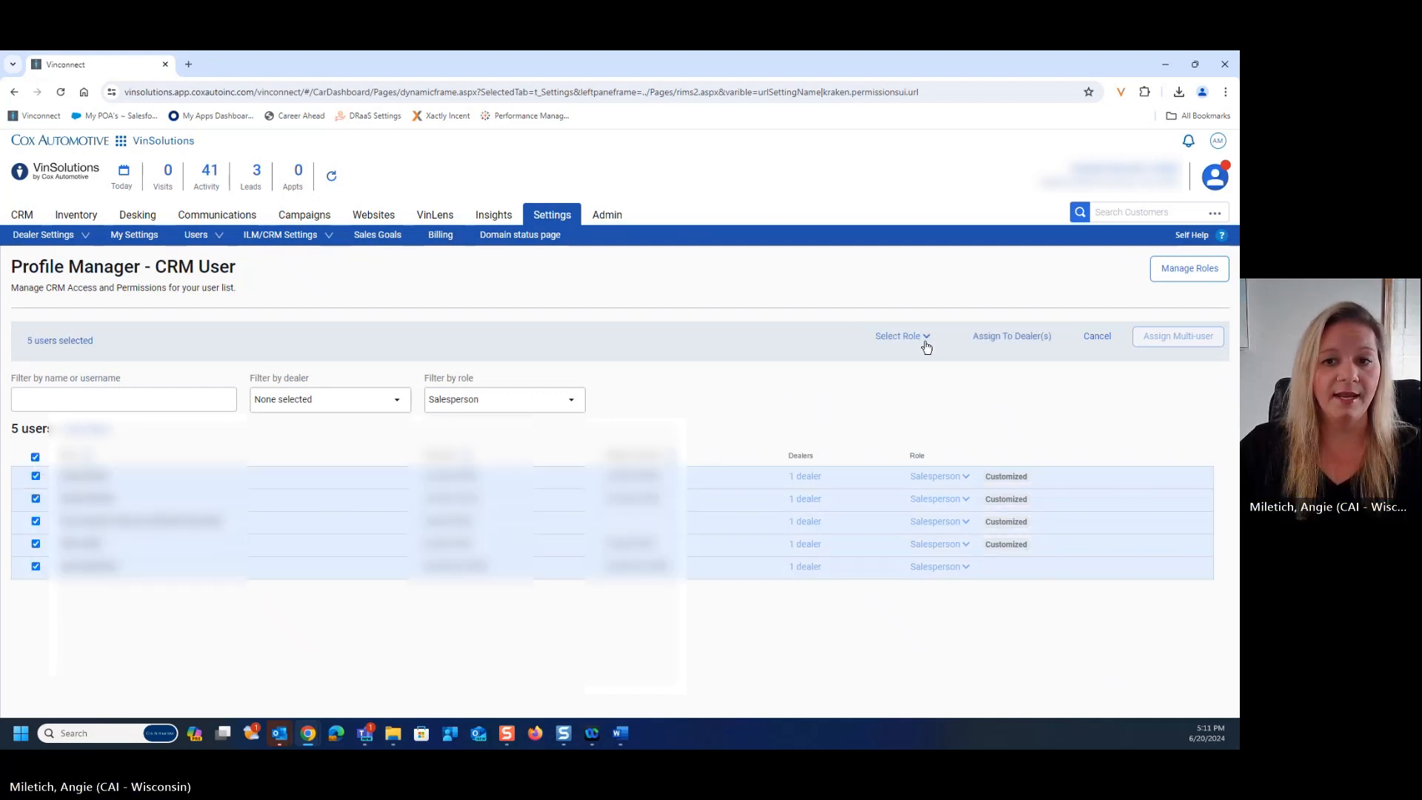
left_click(900, 335)
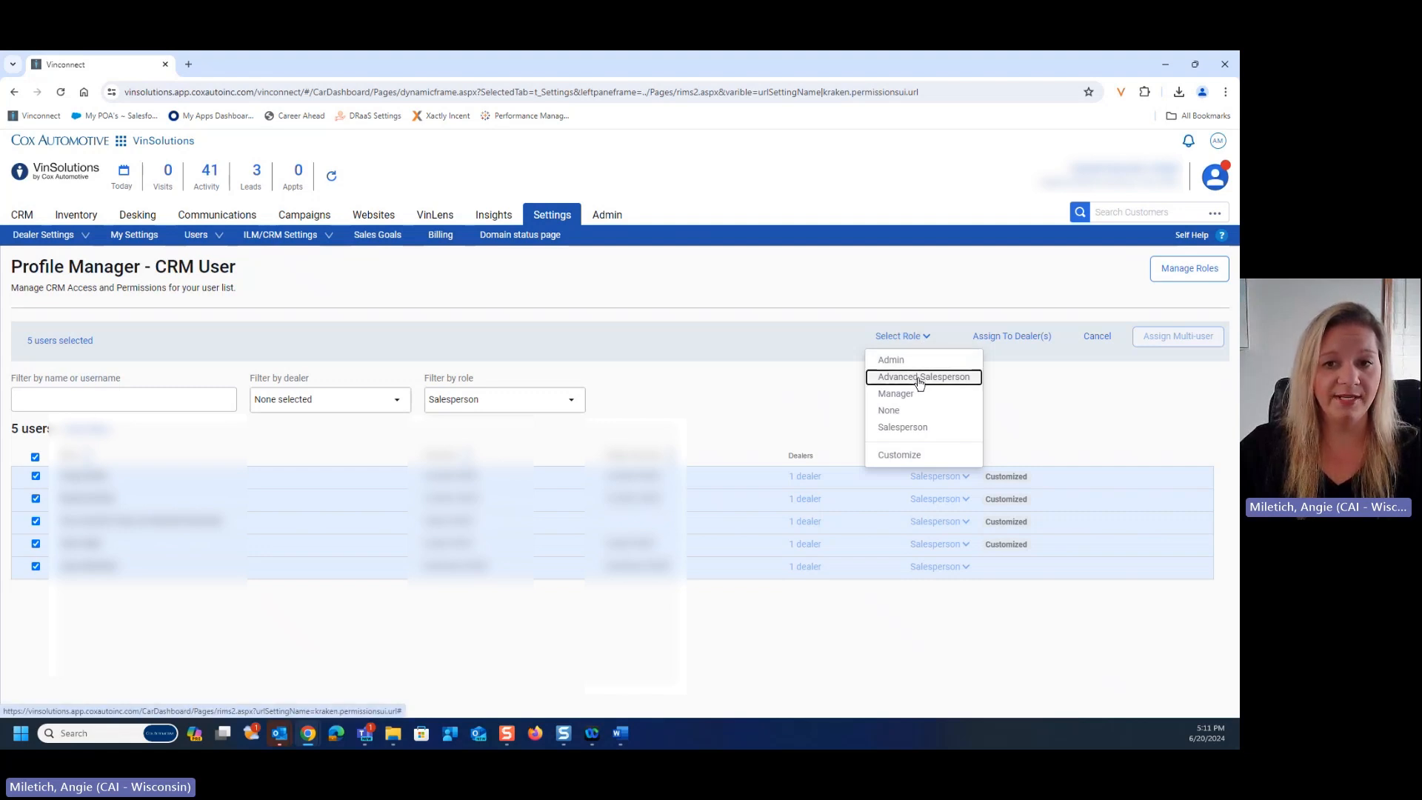
left_click(923, 376)
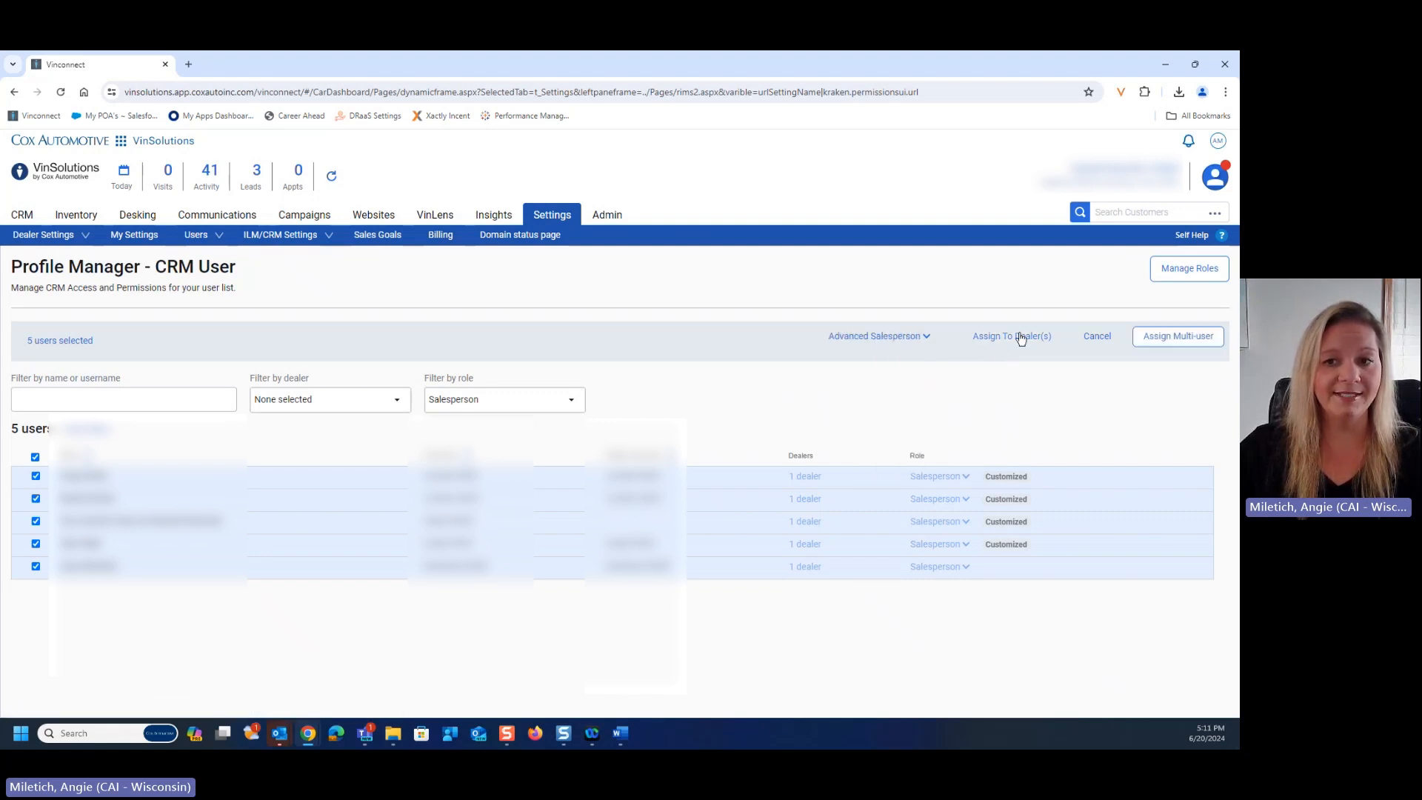
mouse_move(1177, 336)
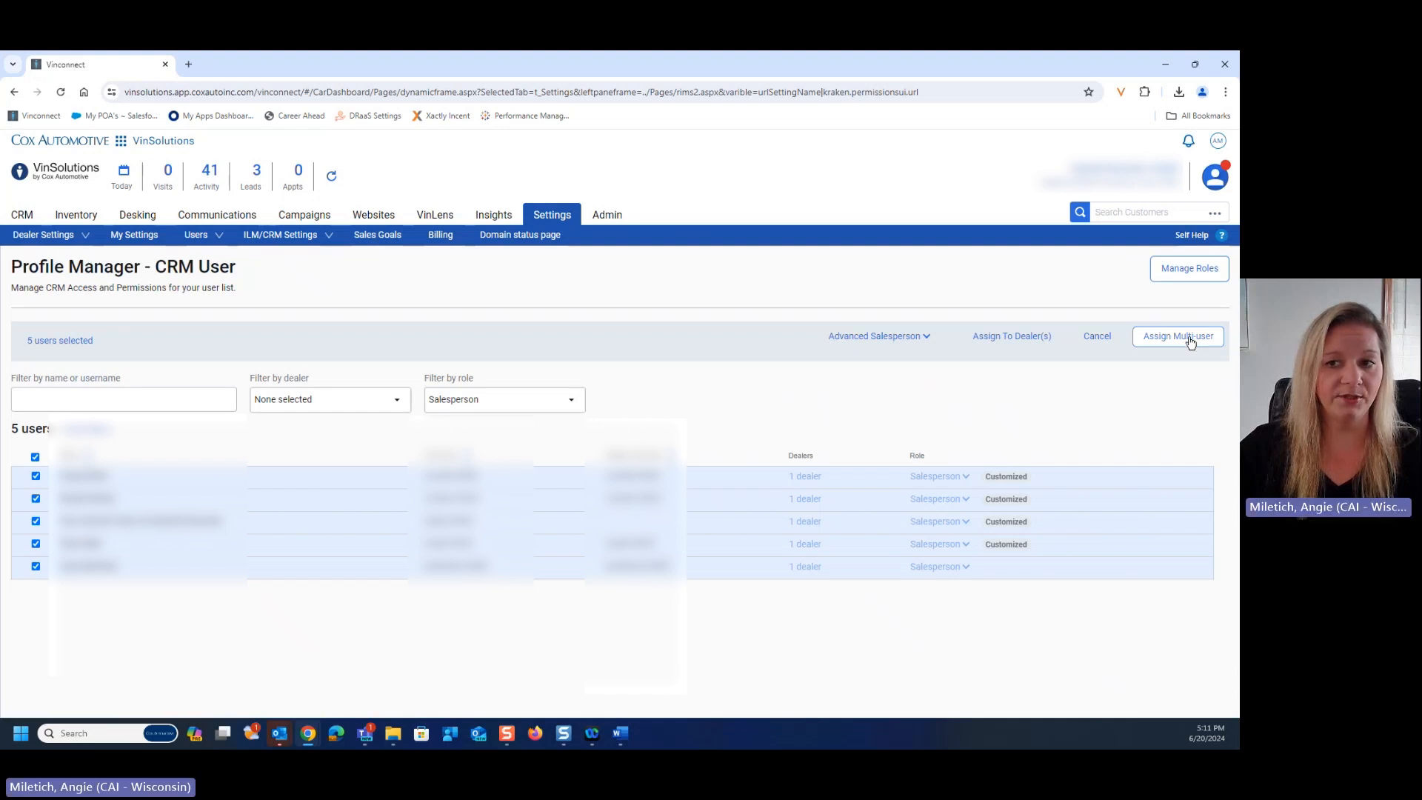
left_click(1176, 335)
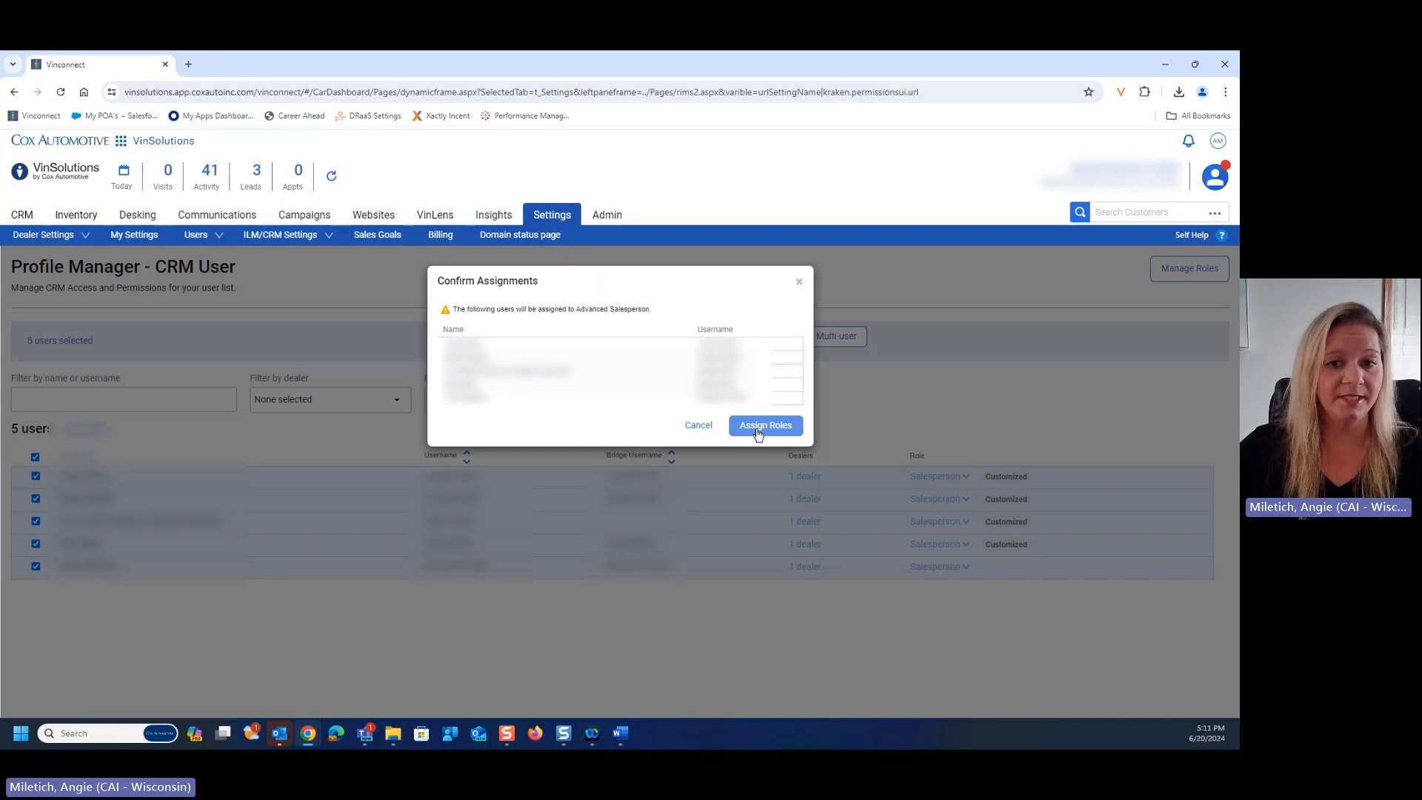
Confirm Assign Roles for the five users, then clear the role filter.
left_click(764, 424)
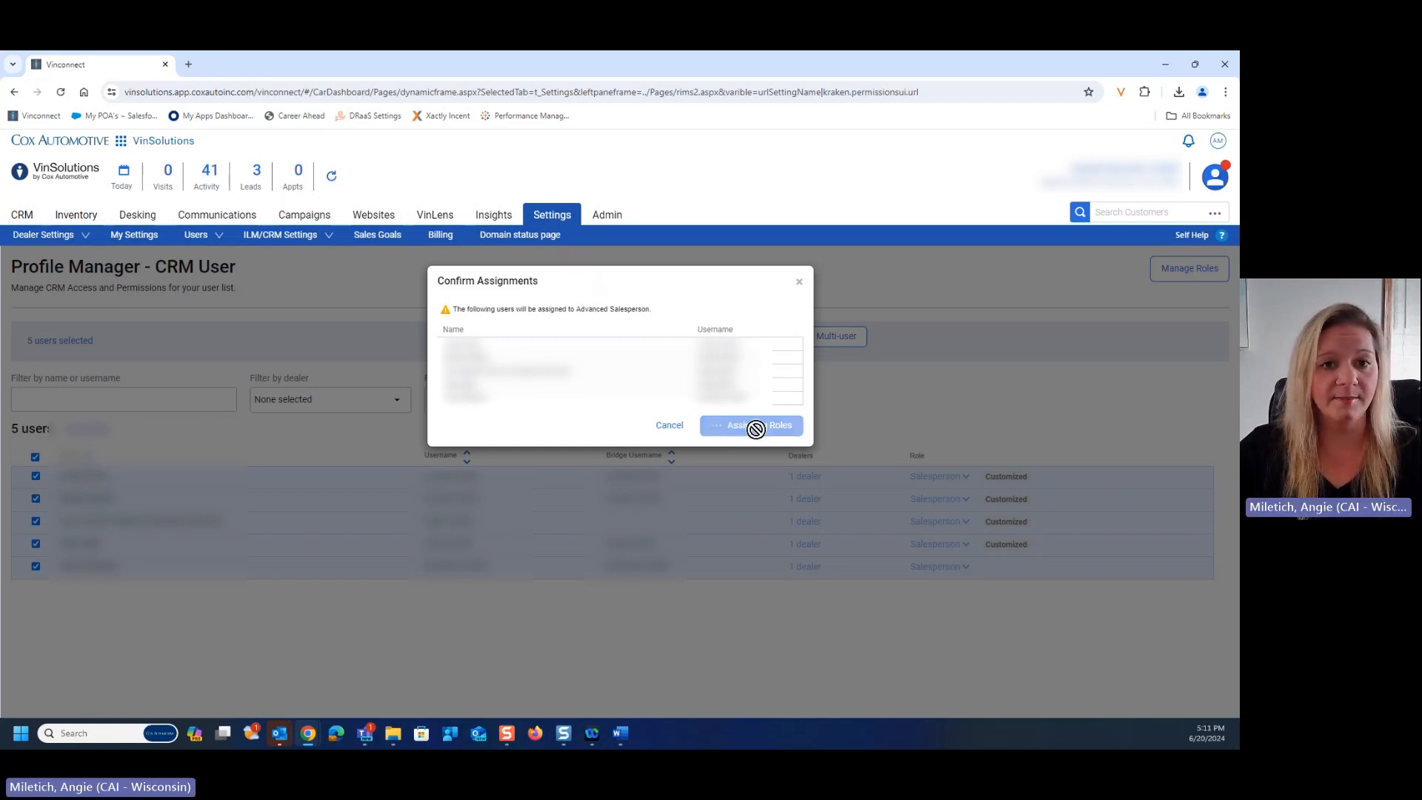
left_click(752, 425)
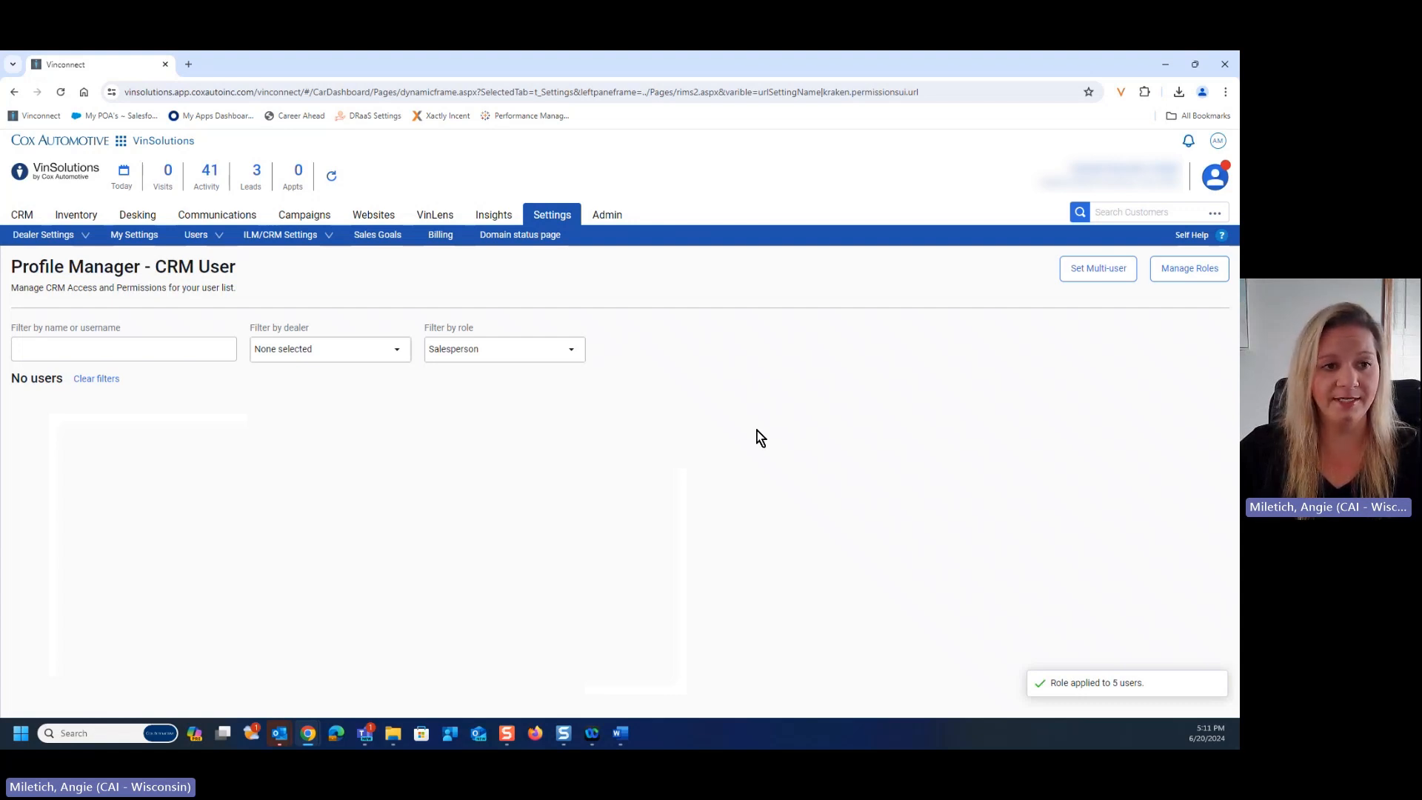
left_click(504, 348)
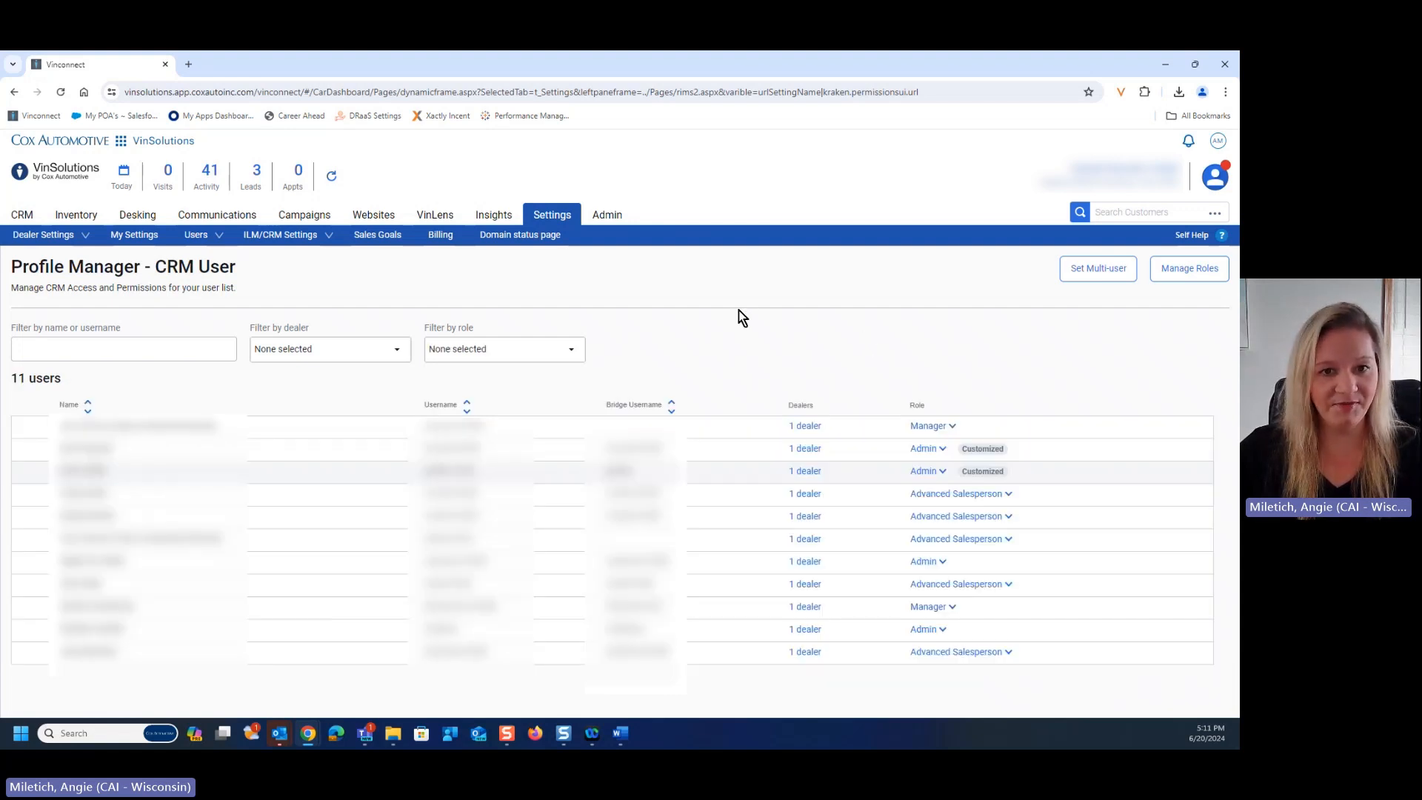